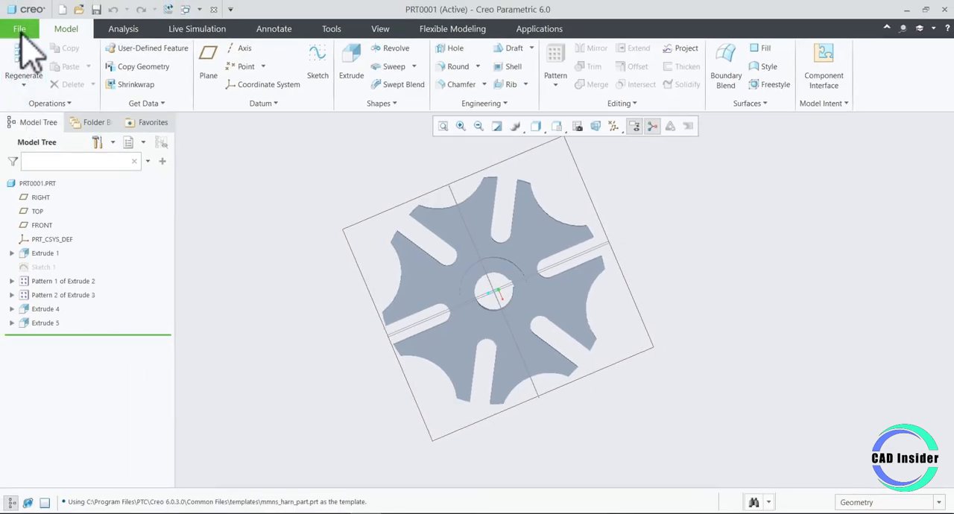
Step: Create solid part GENW2 using the mmns_harn_part template instead of the default
click(20, 29)
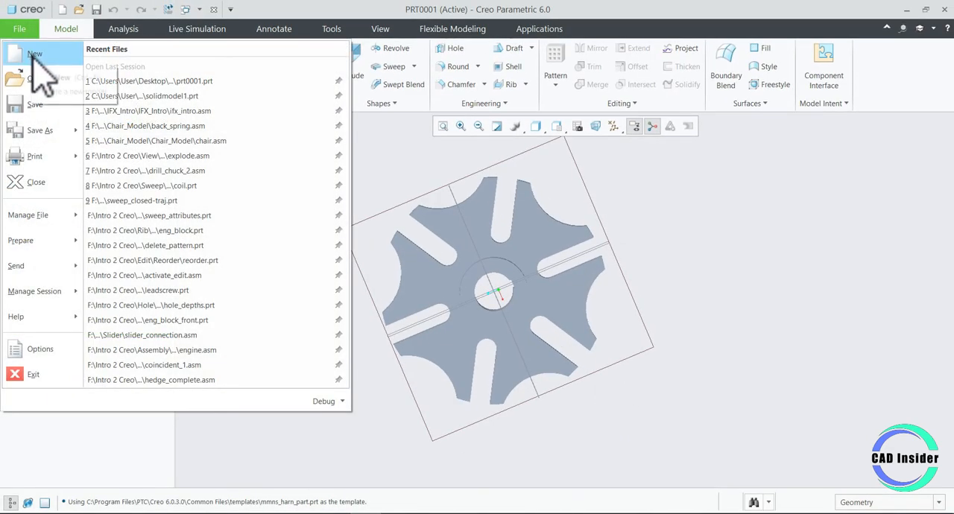
click(34, 54)
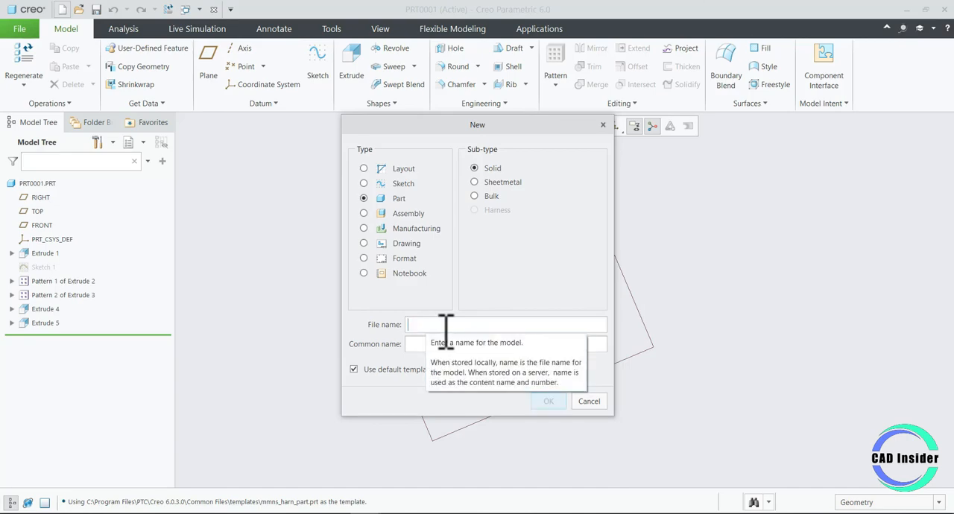
text(GENW)
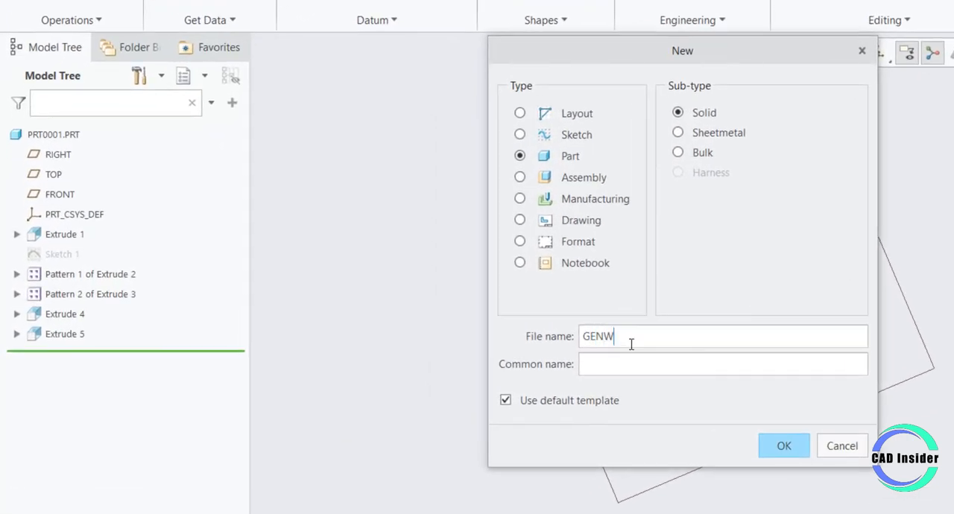
text(2)
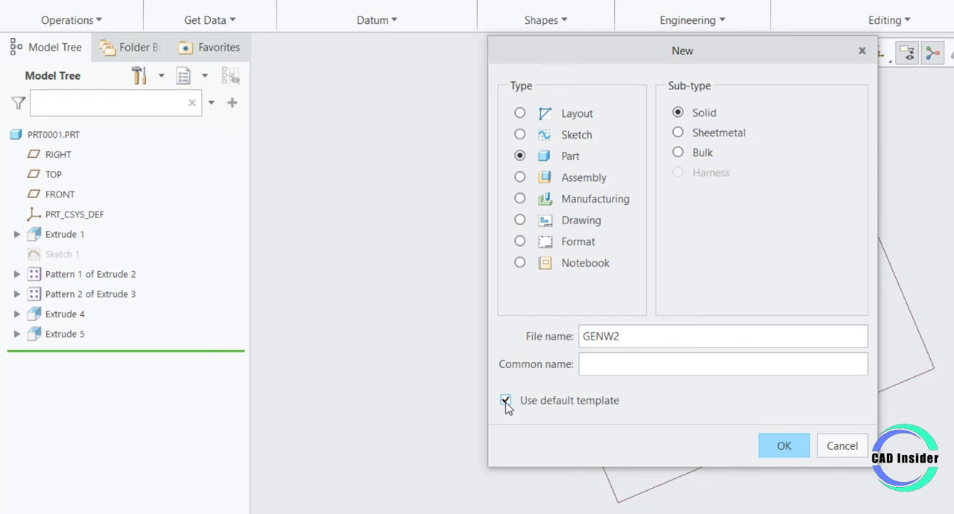
click(506, 400)
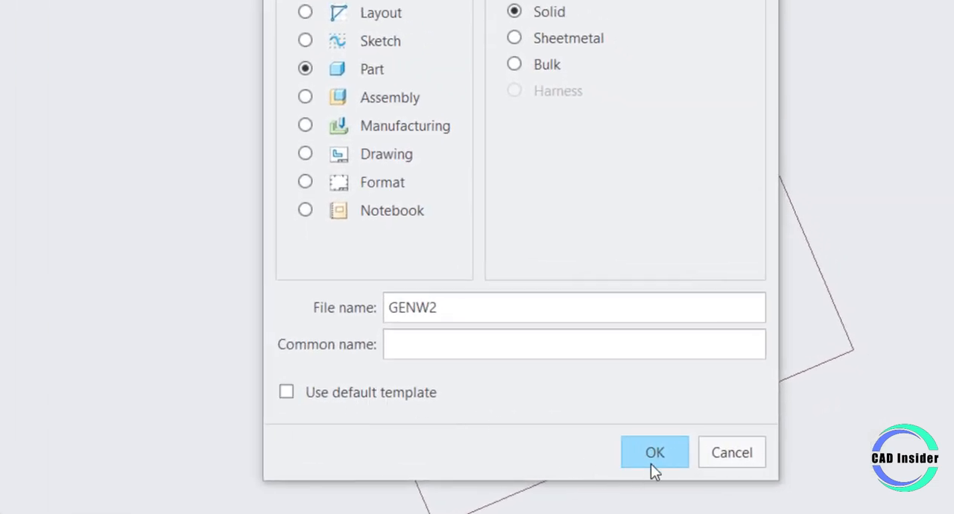
click(655, 452)
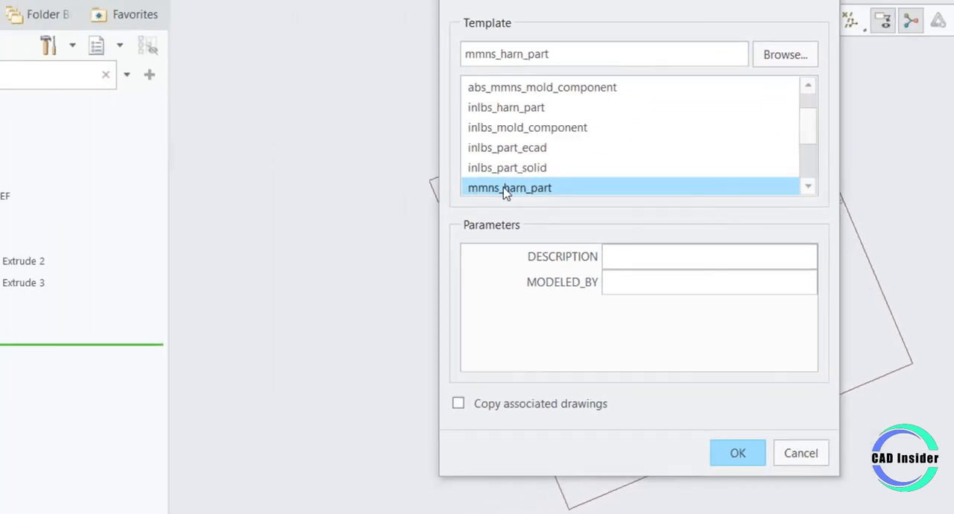
click(737, 453)
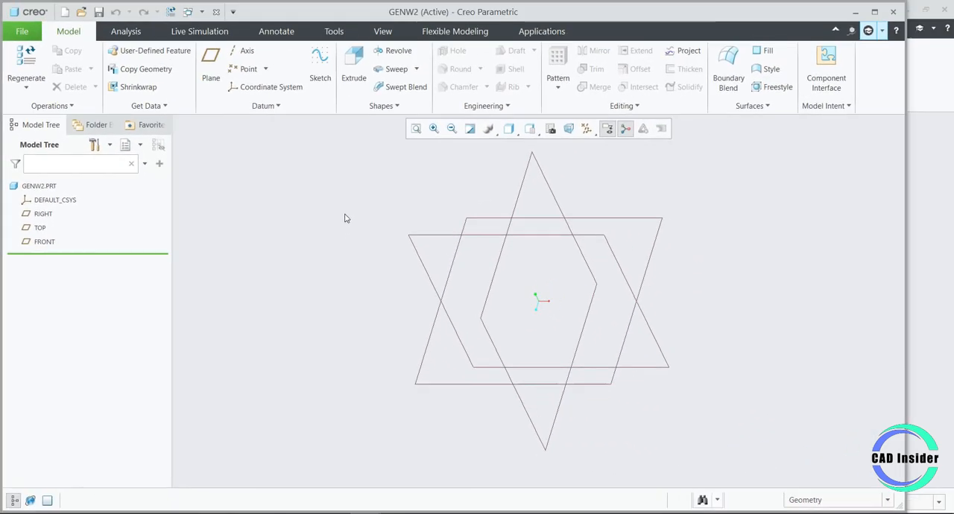
Step: Launch the Extrude tool to begin the circular disc feature
click(353, 66)
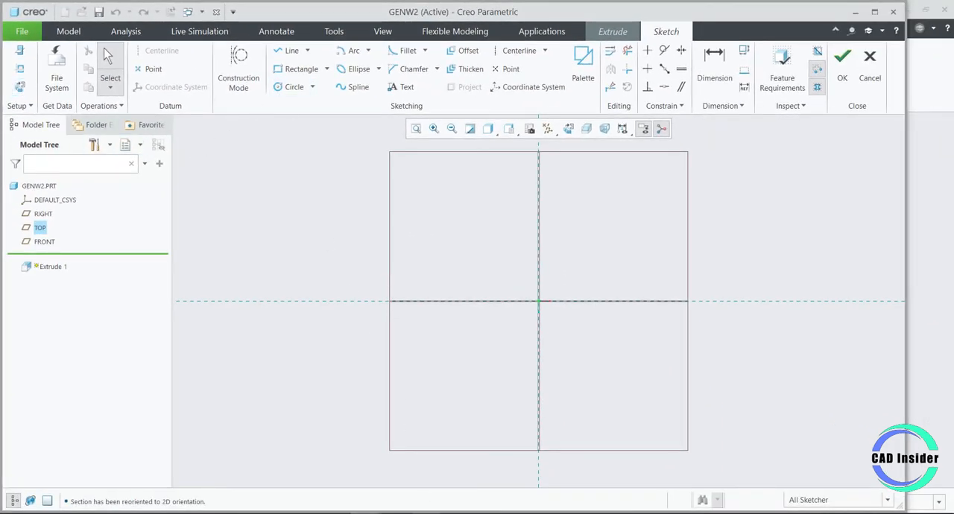
mouse_move(239, 68)
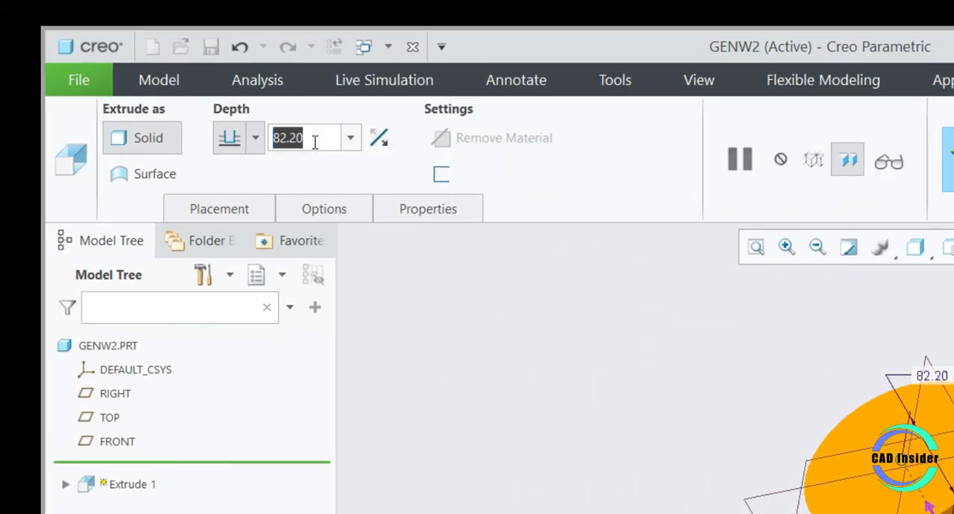
Step: Set the disc depth to 10.00 and complete Extrude 1
text(10.00)
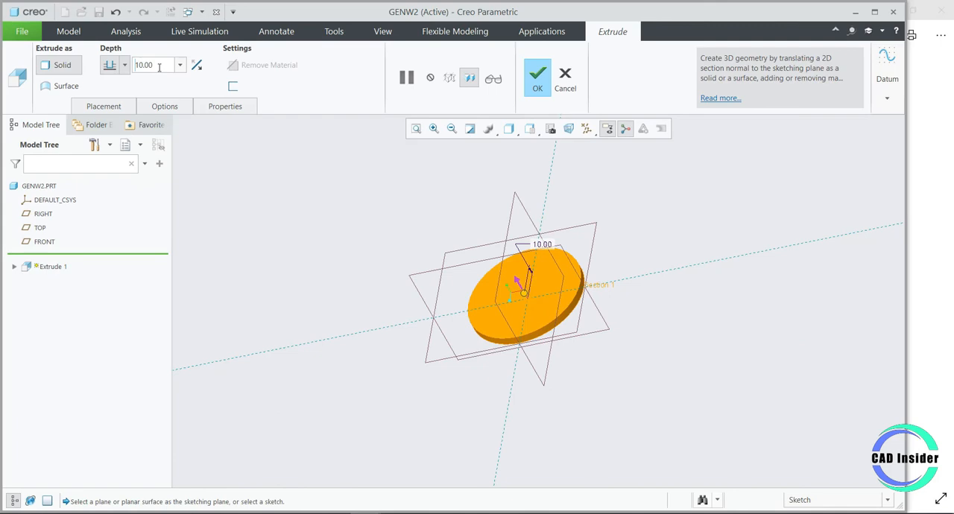
click(538, 77)
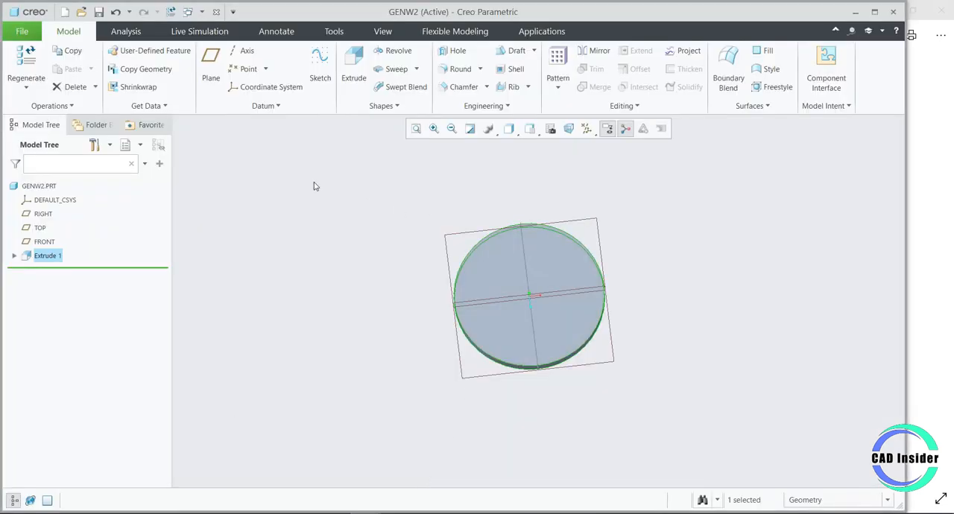
mouse_move(353, 67)
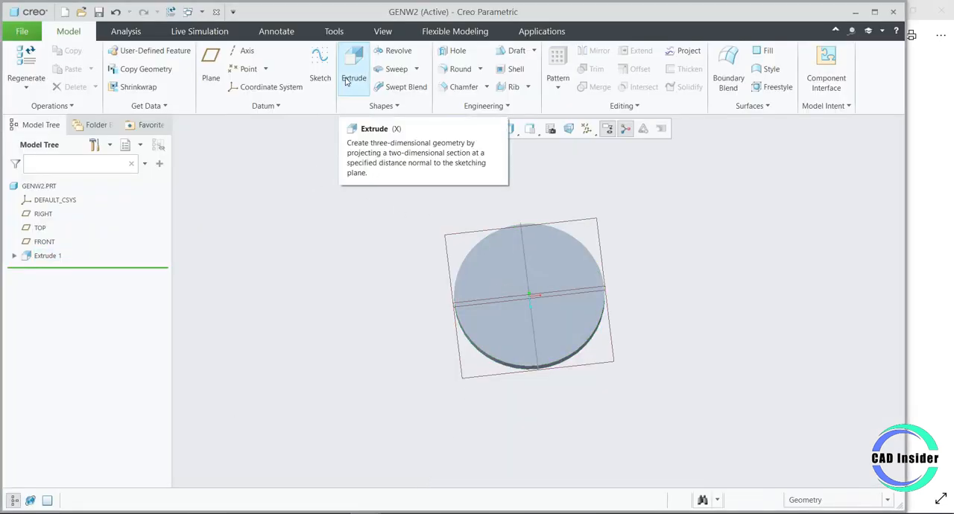
Step: Start a second extrusion on the disc's top face with an R38 construction circle
click(354, 68)
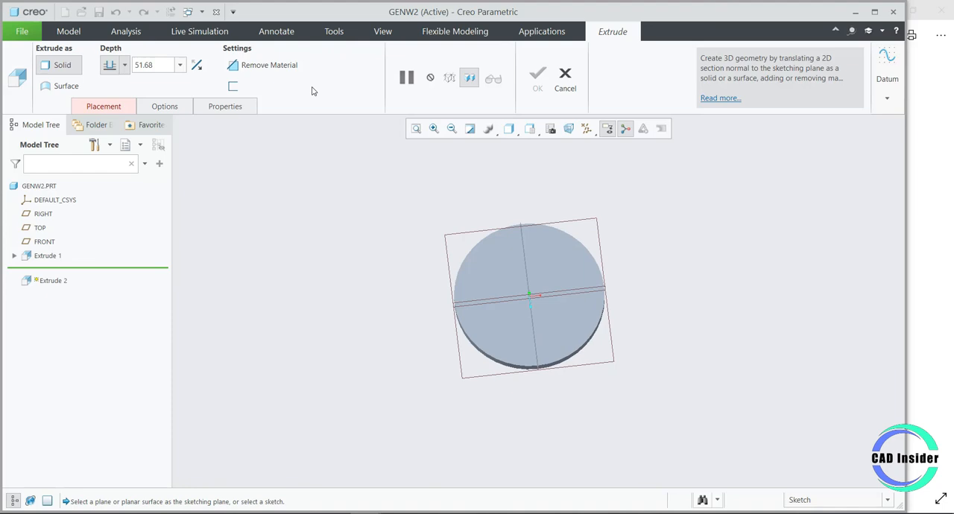
mouse_move(491, 268)
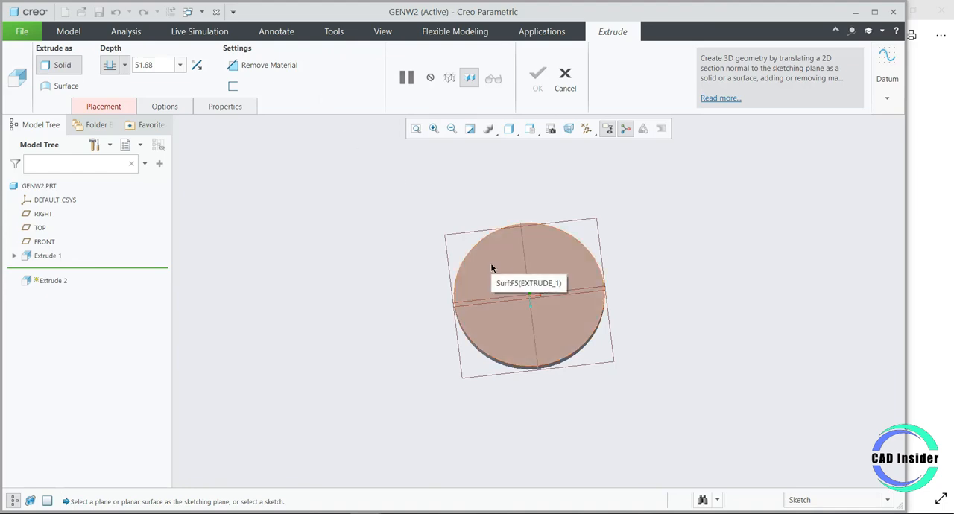
click(529, 298)
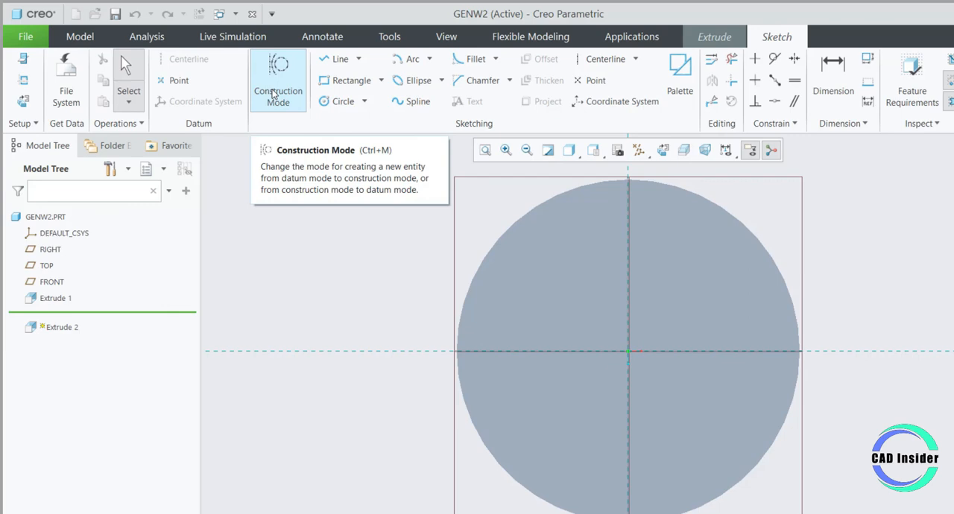
mouse_move(341, 101)
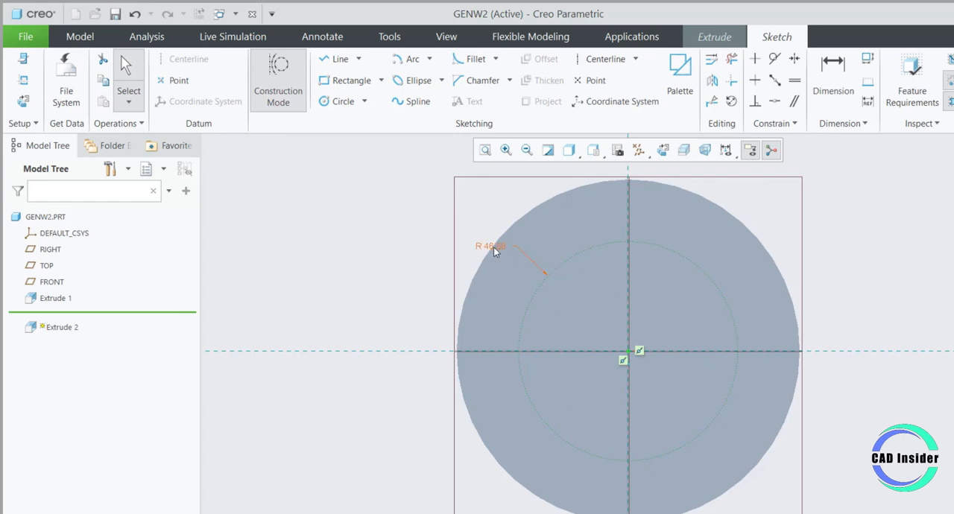
double_click(490, 246)
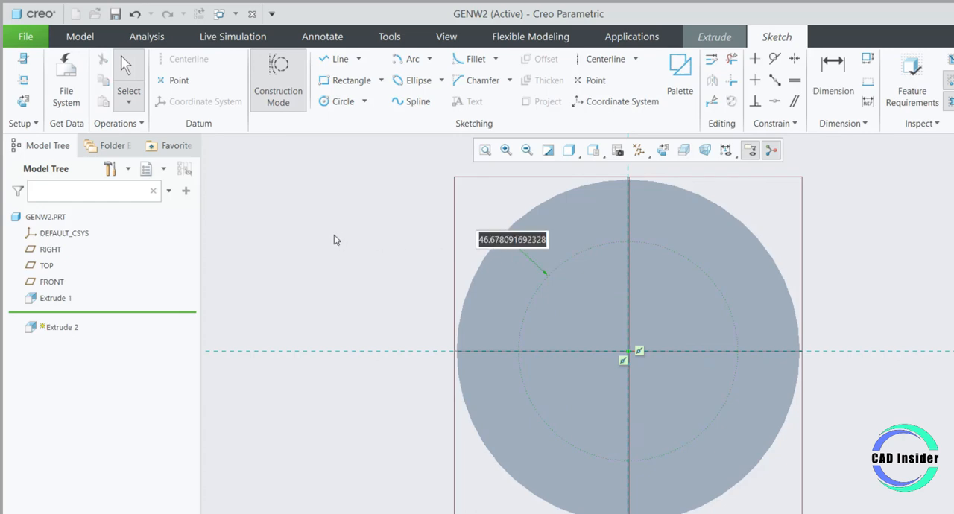
text(38)
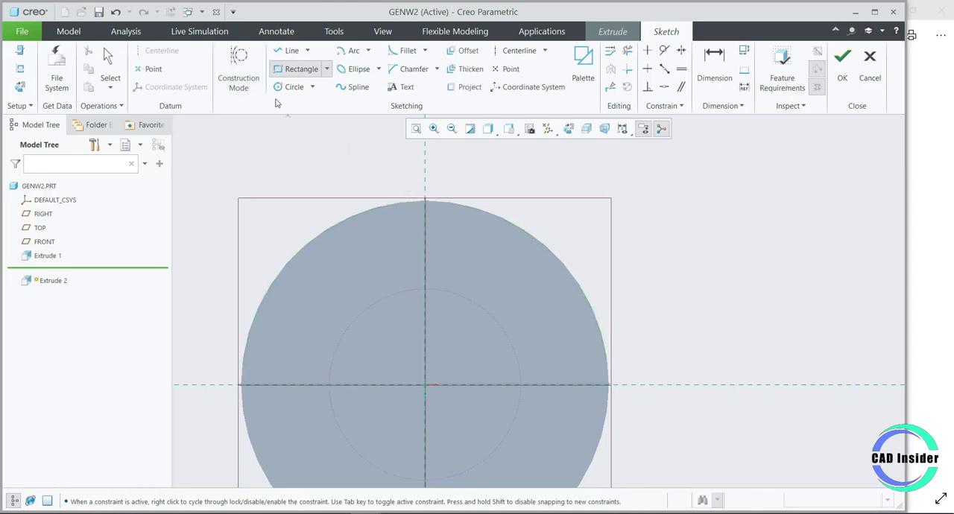
Step: Draw the 13.00-wide rectangle straddling the vertical centreline with the Rectangle tool
click(295, 86)
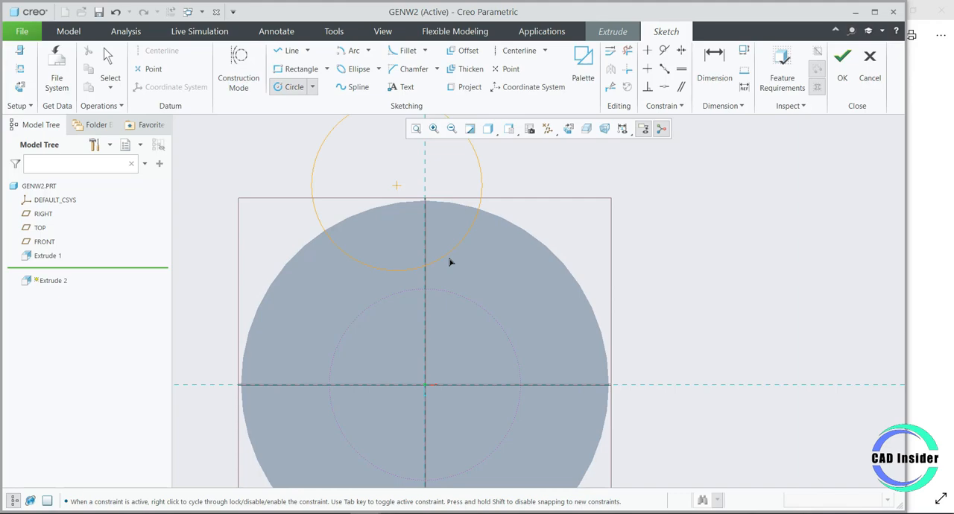
click(301, 68)
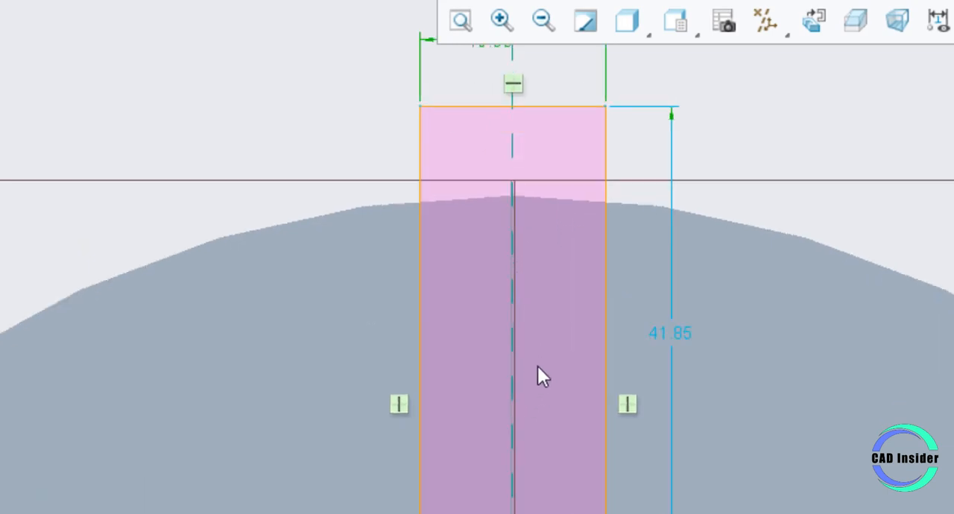
mouse_move(467, 331)
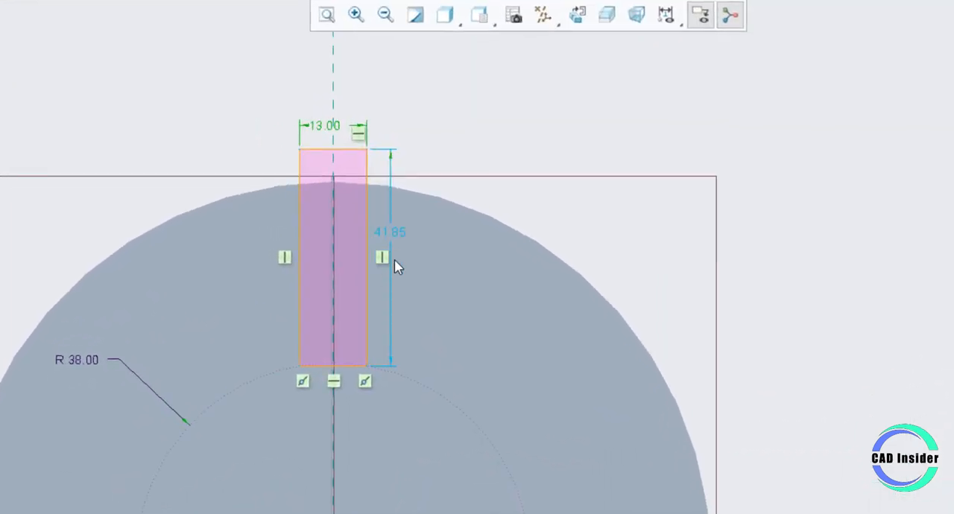
mouse_move(387, 354)
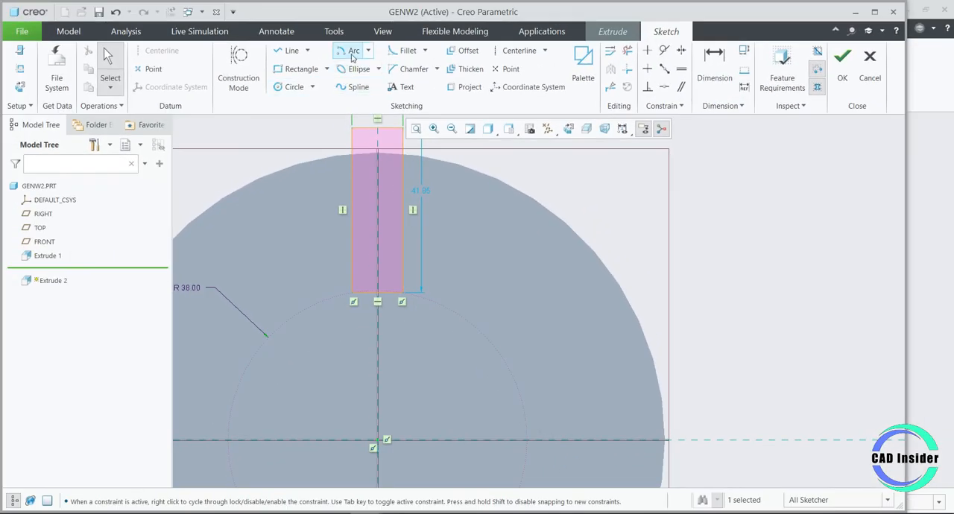
Step: Add the R38 arc end to the slot outline and trim unwanted segments
click(368, 49)
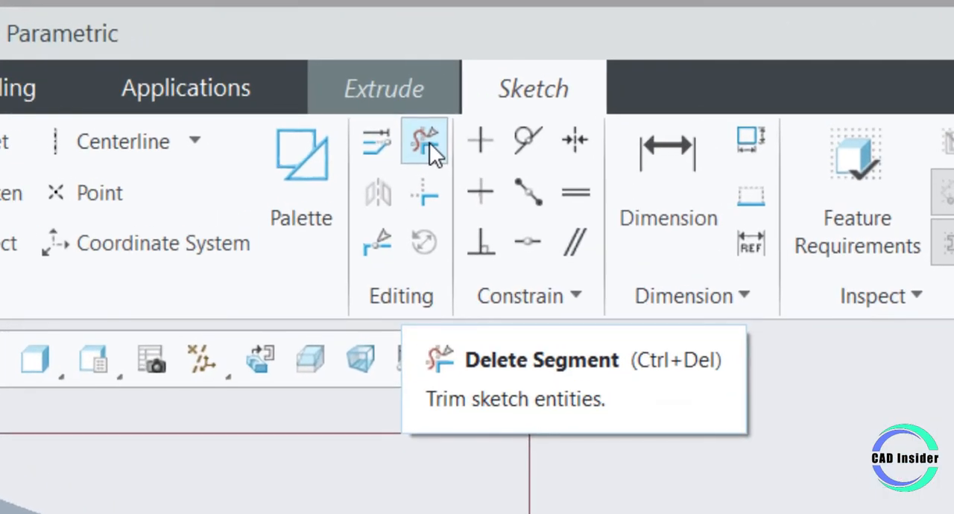
click(424, 141)
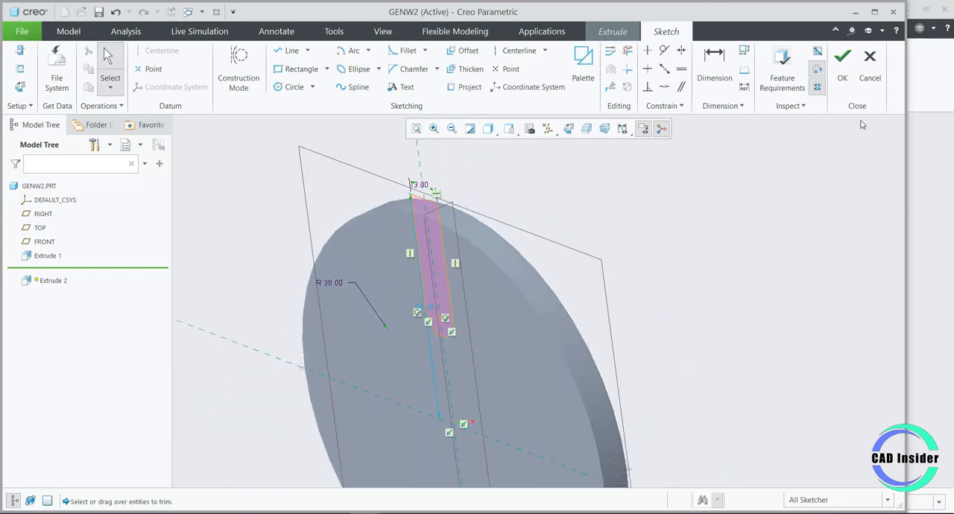
Step: Cut the slot as Extrude 2, removing material up to a selected reference
click(843, 56)
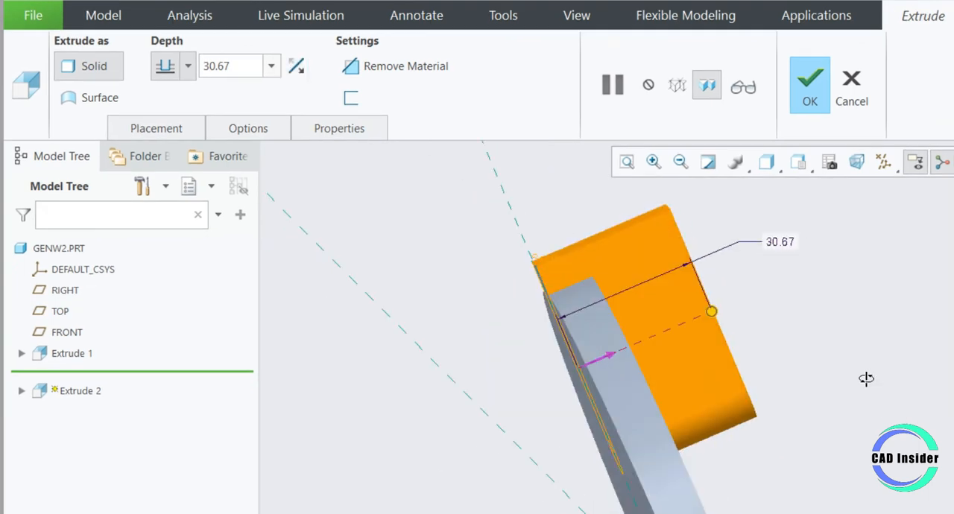
click(187, 65)
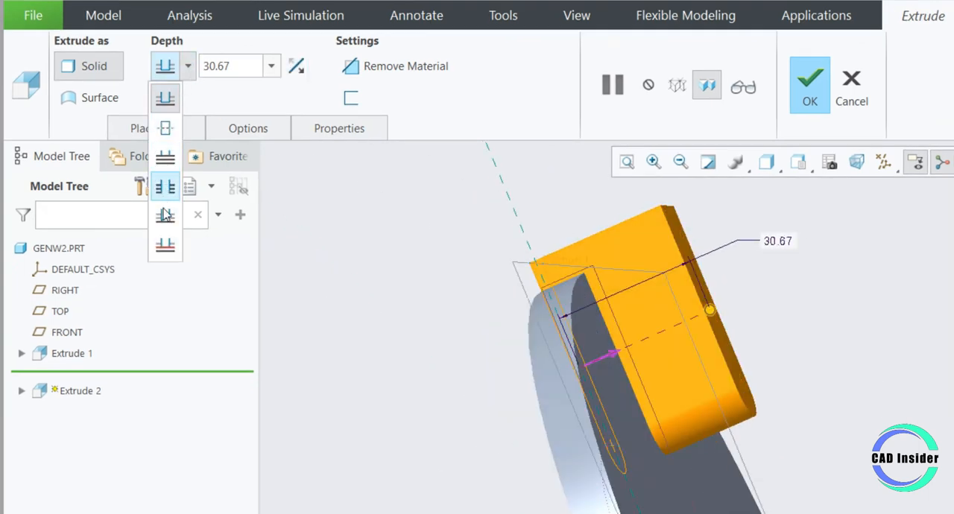
mouse_move(165, 244)
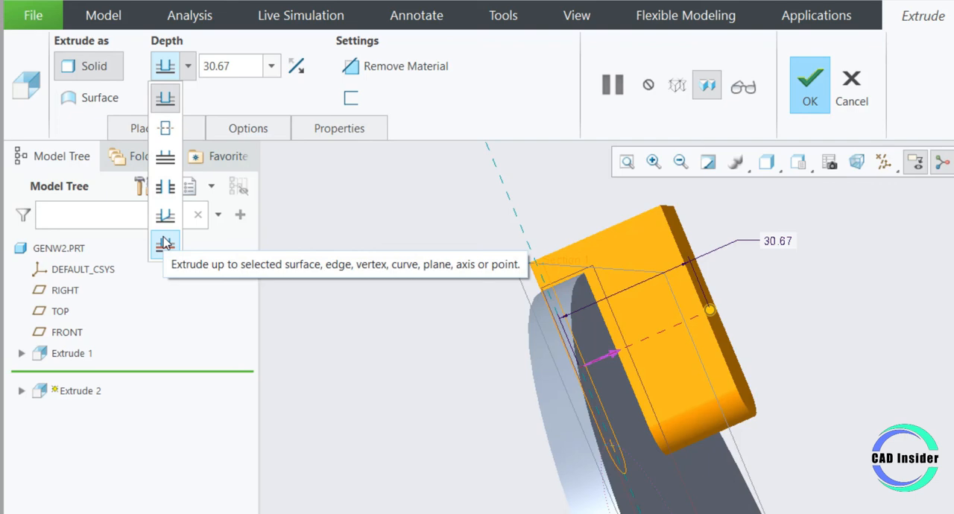
click(165, 245)
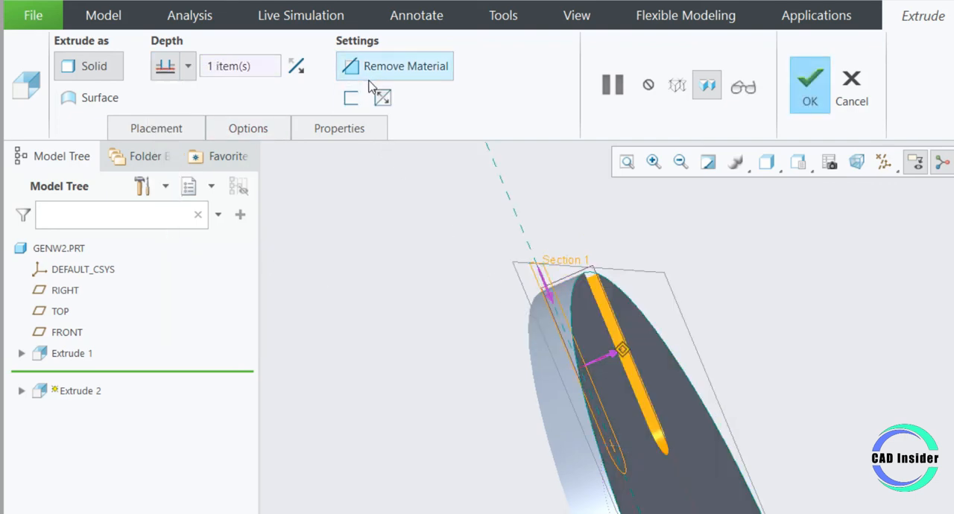
click(809, 84)
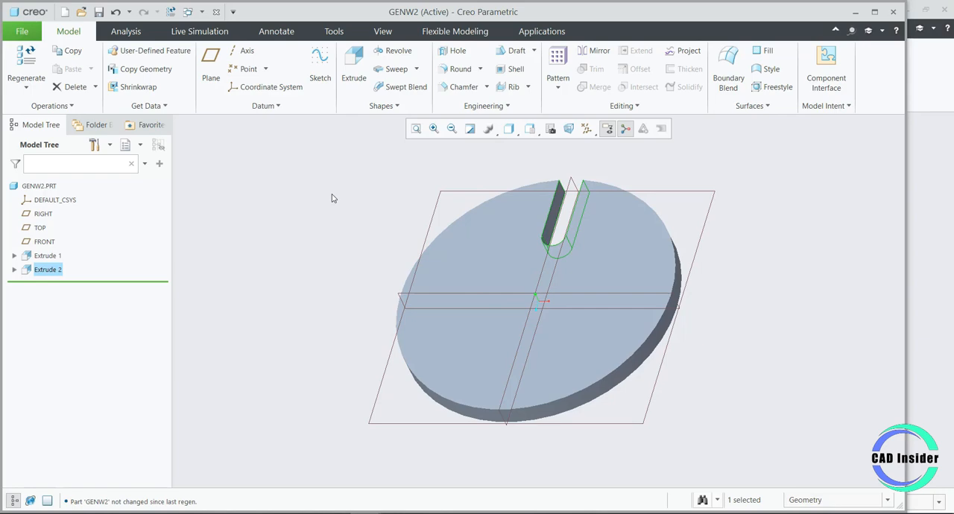
mouse_move(416, 189)
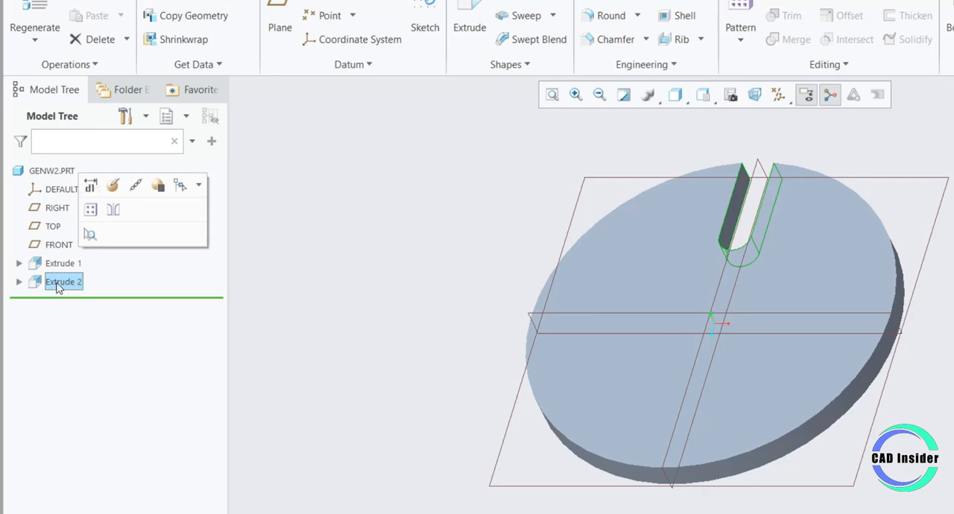
mouse_move(90, 209)
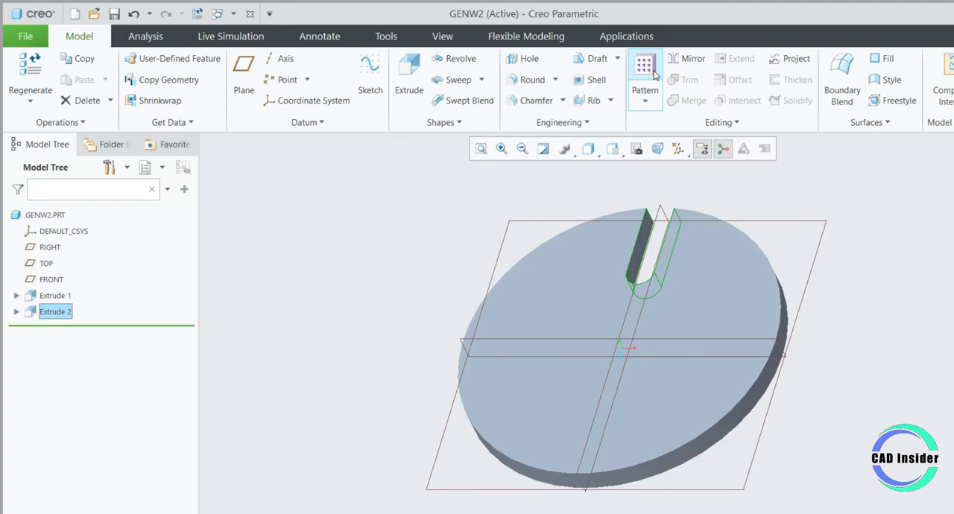
Step: Axis-pattern the slot around the central datum axis, six members at 60.0°
click(644, 67)
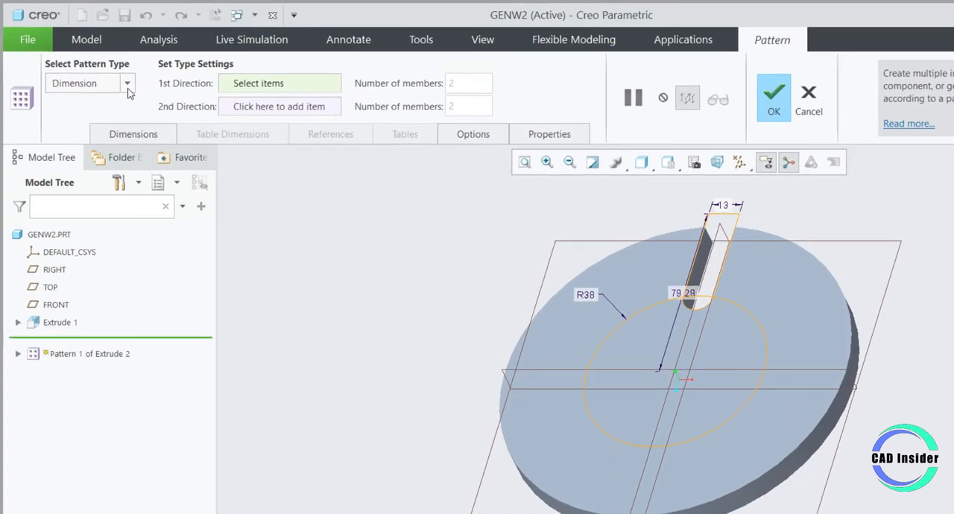
click(126, 83)
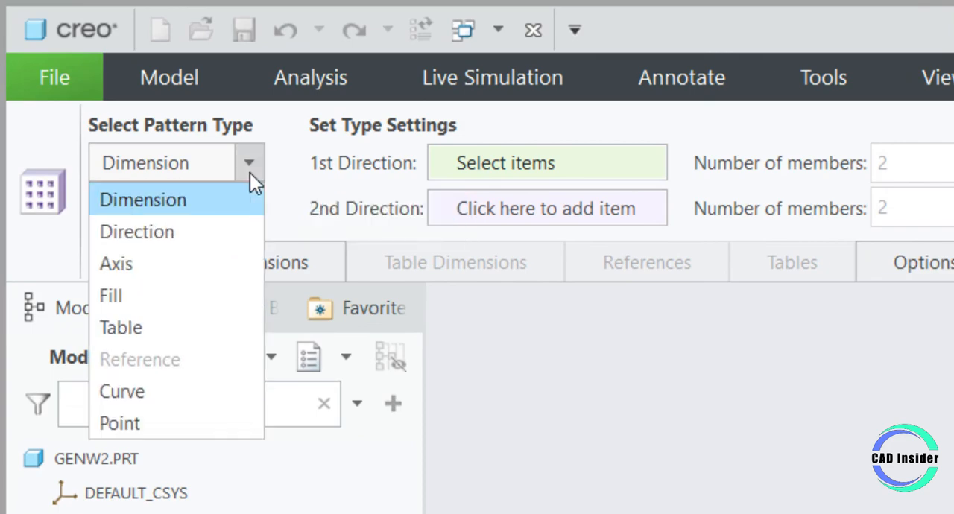
click(116, 264)
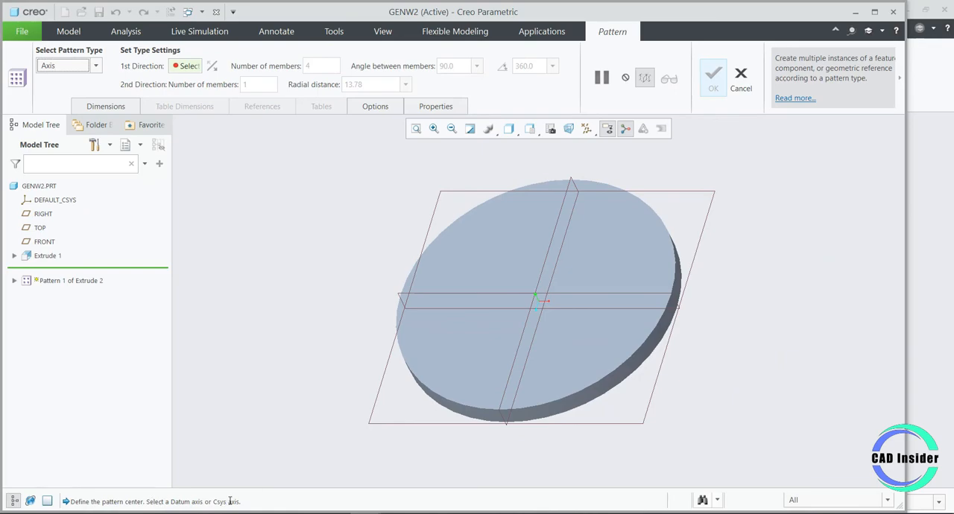
mouse_move(607, 128)
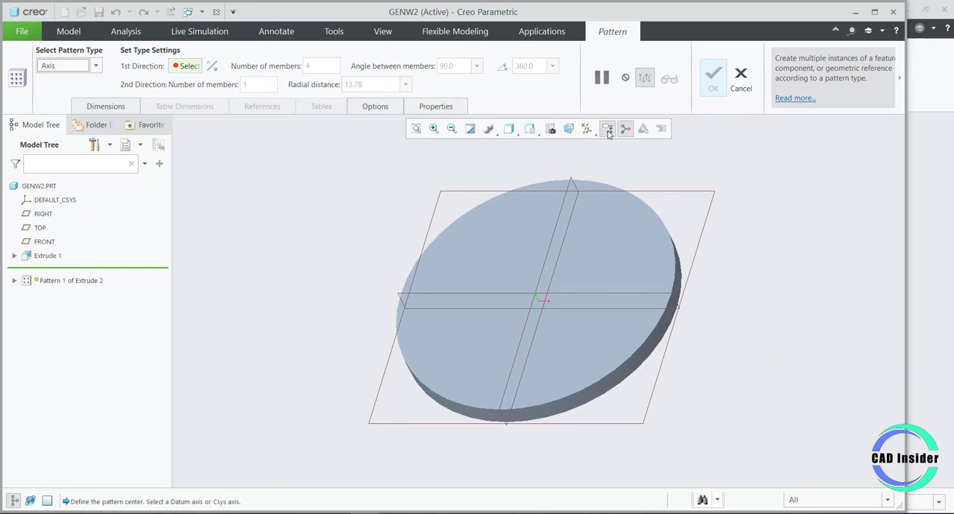
click(609, 128)
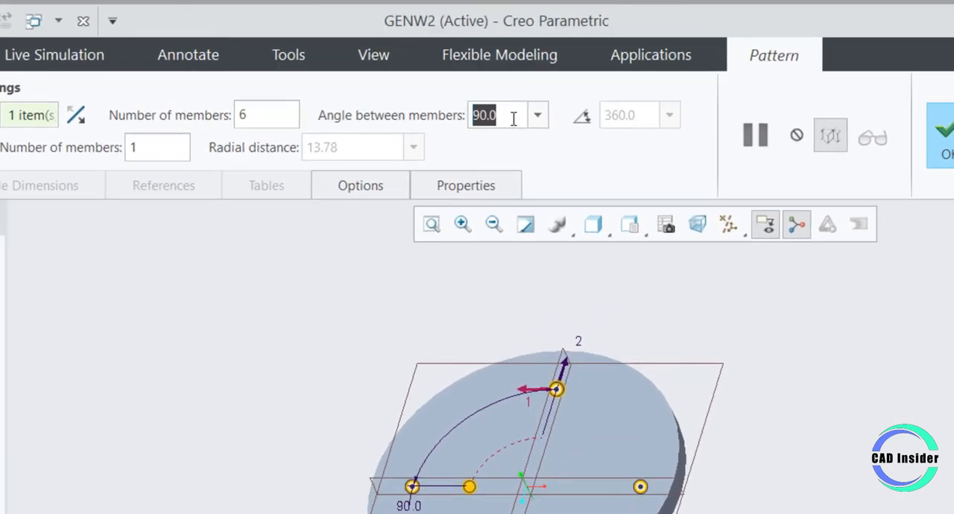
text(60.0)
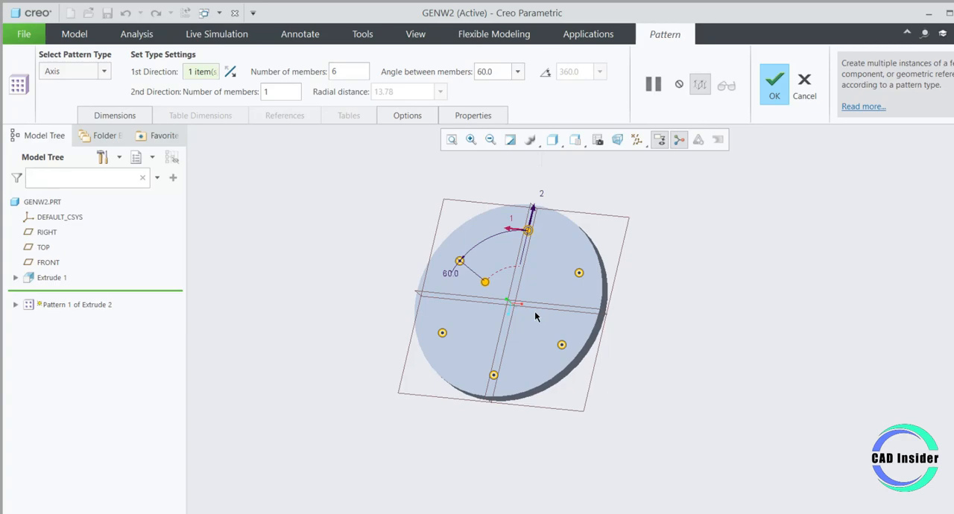
click(774, 84)
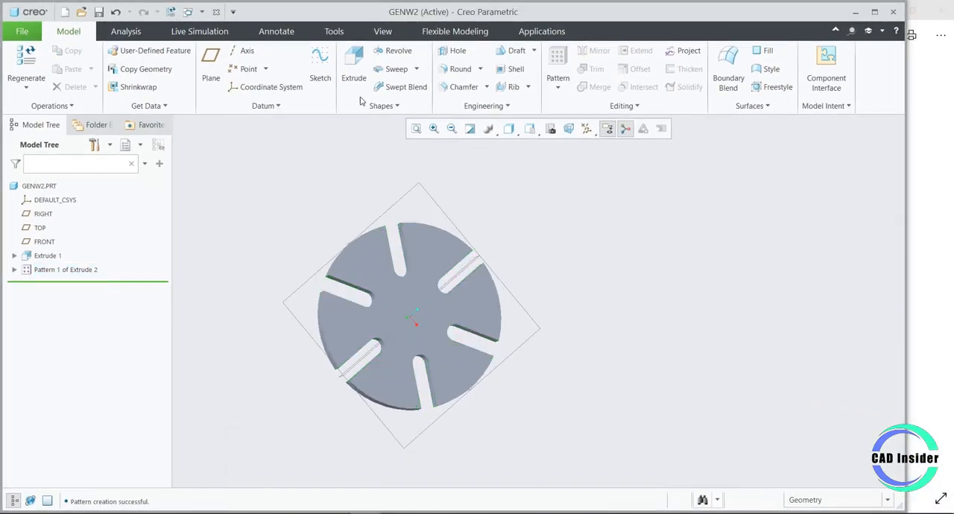
Step: Sketch a 32-diameter circle at the disc's top edge and extrude it 64 deep
click(354, 67)
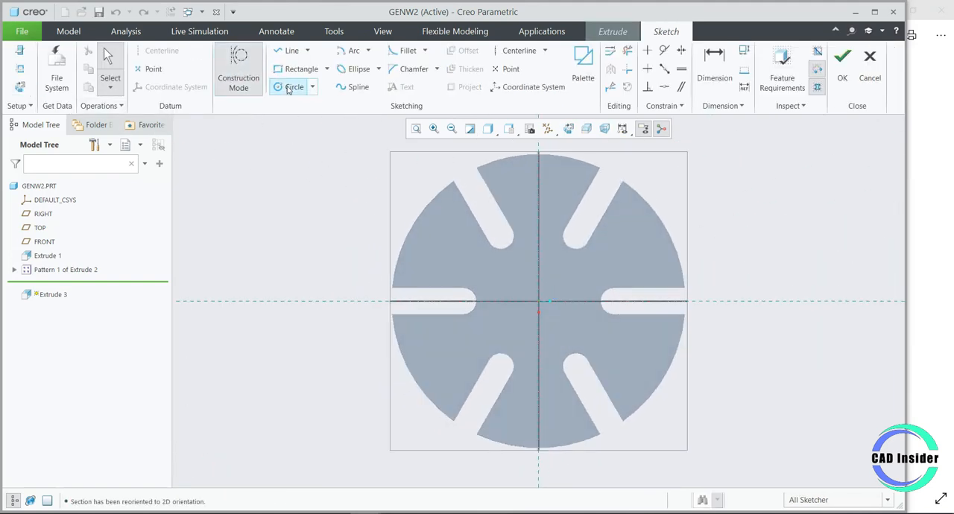
click(293, 86)
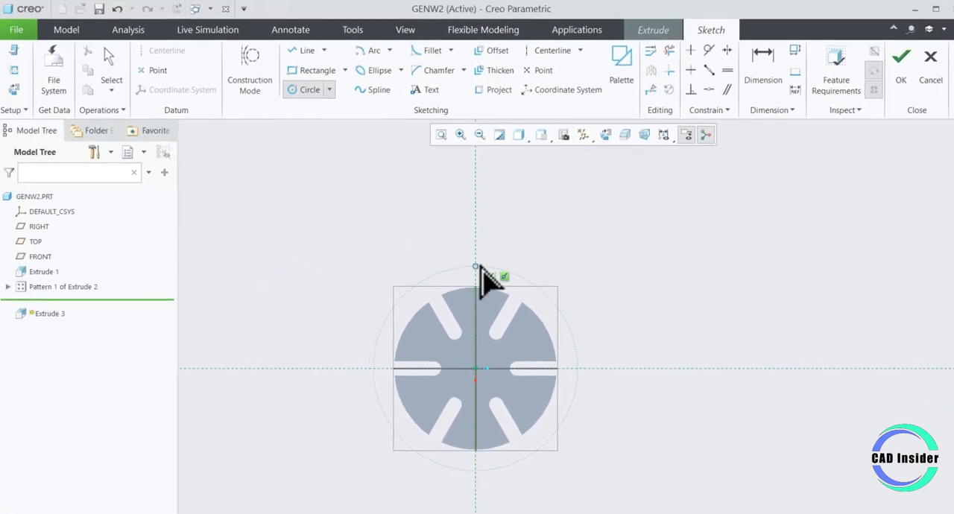
scroll(up, 3)
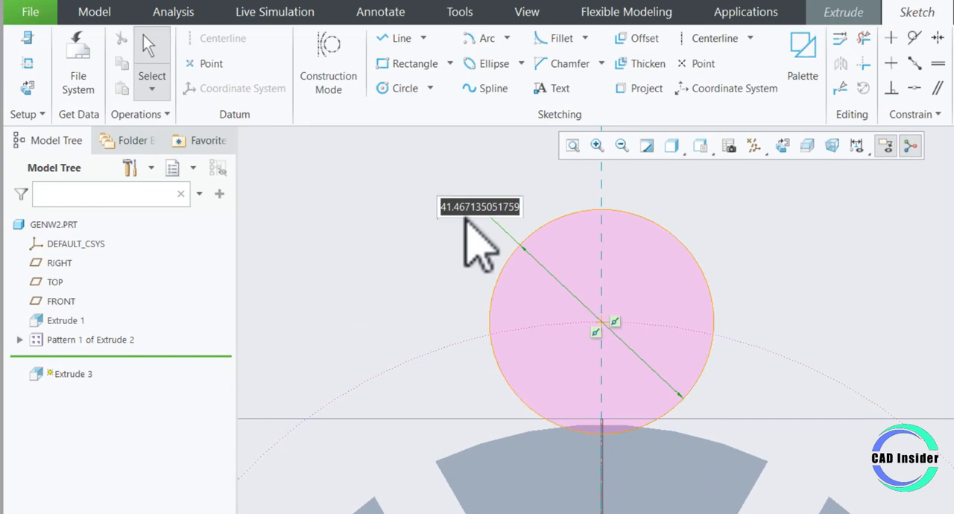
text(32)
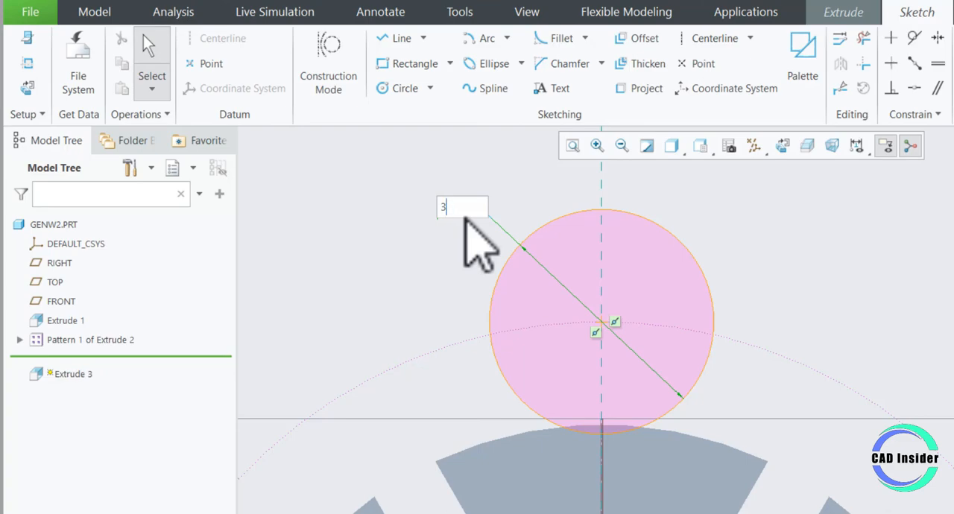
text(64.00)
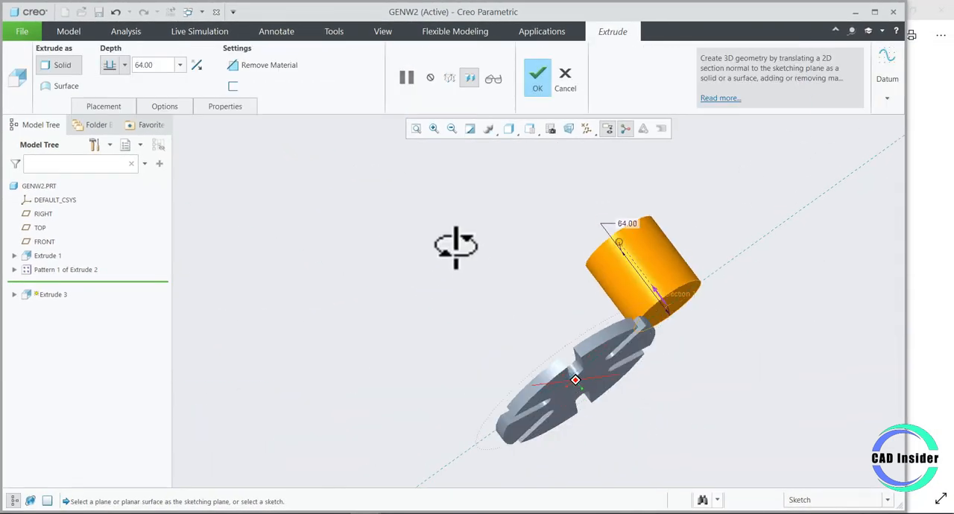
Step: Complete Extrude 3 as a circular notch cut through the disc rim
drag(457, 246, 667, 380)
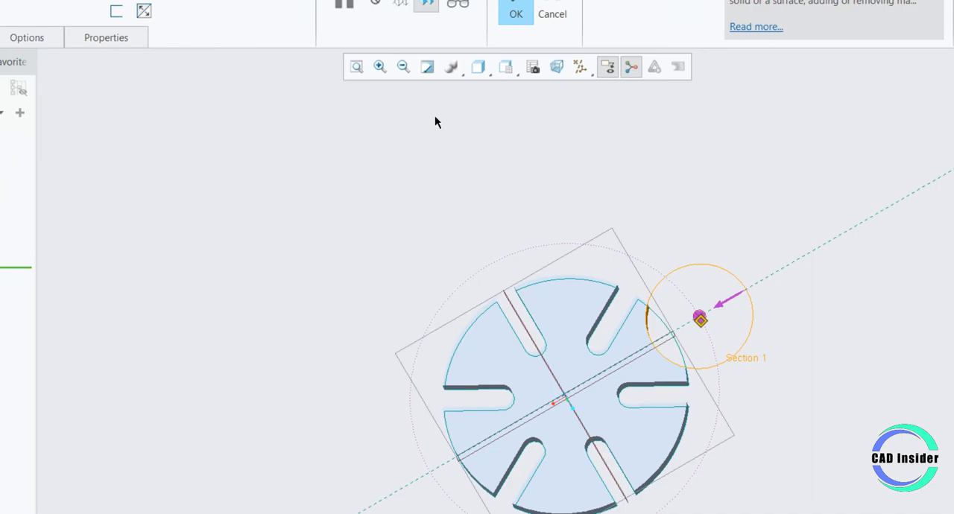
click(515, 13)
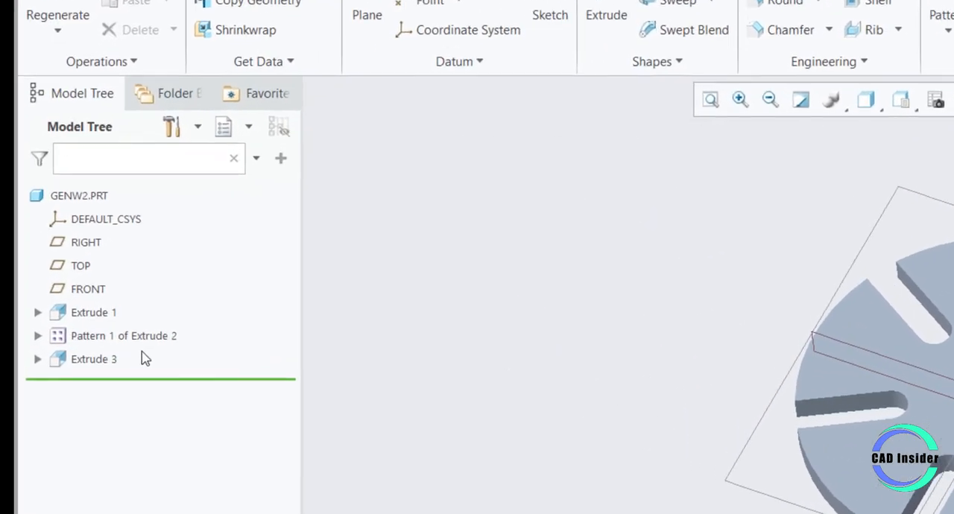
Step: Pattern the Extrude 3 rim cutout around the central axis: 6 members at 60°
click(93, 359)
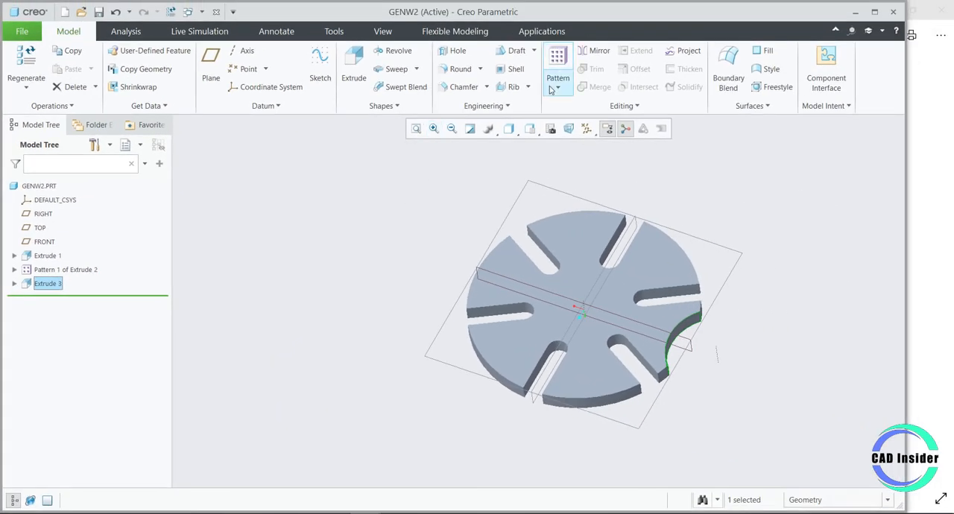
click(558, 66)
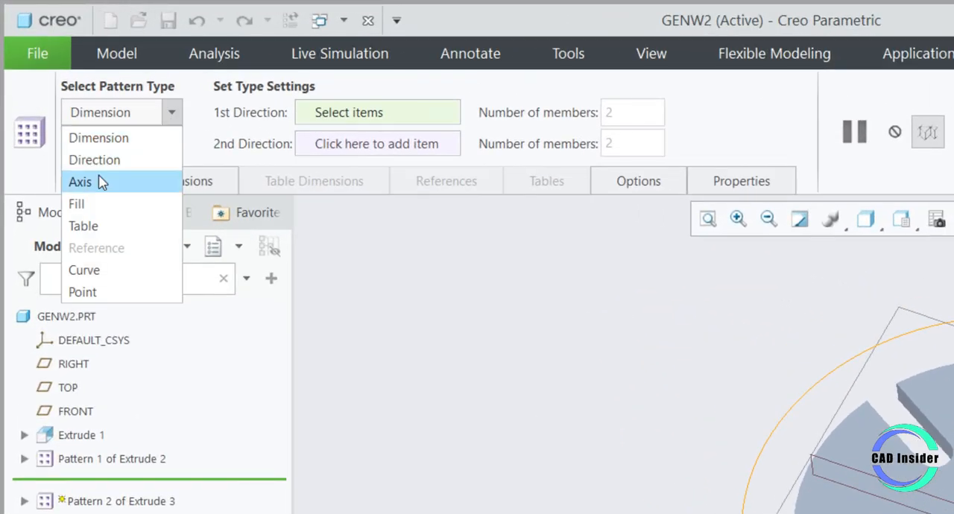
click(80, 182)
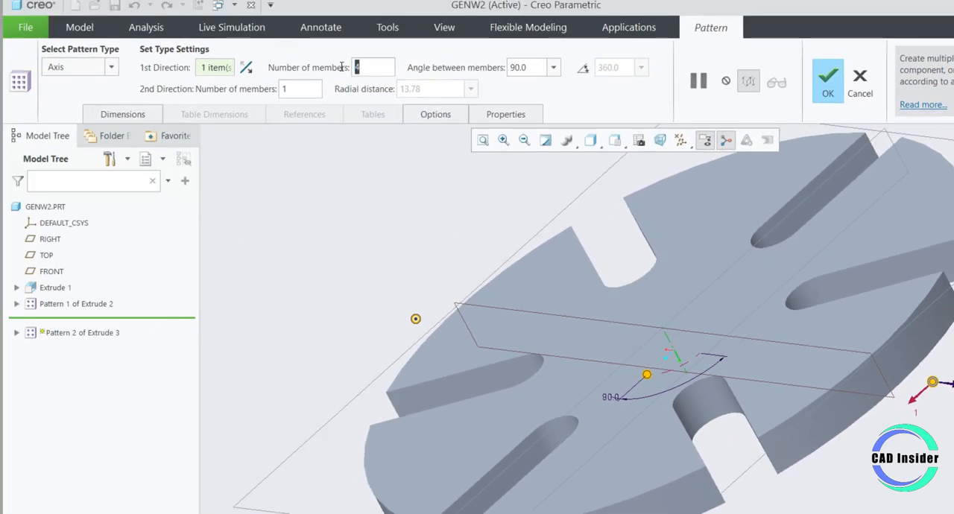
text(6)
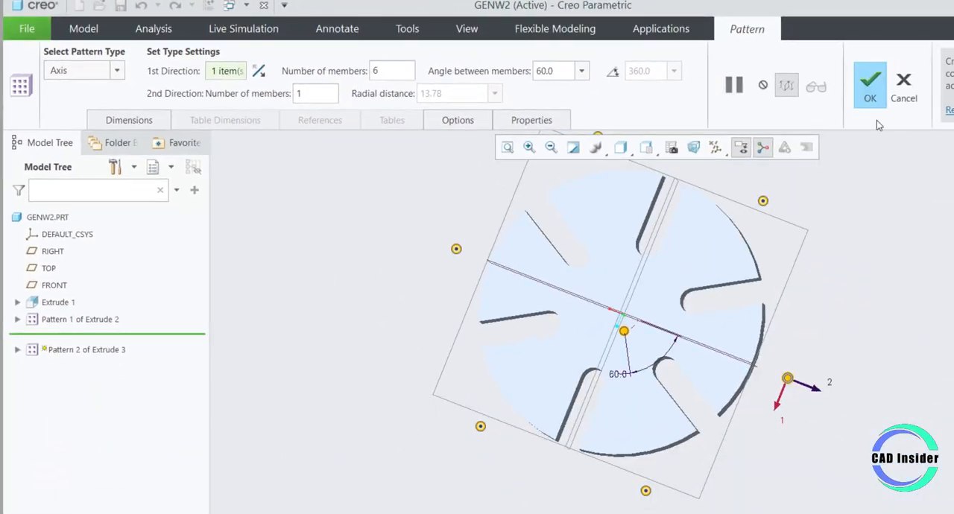
click(870, 82)
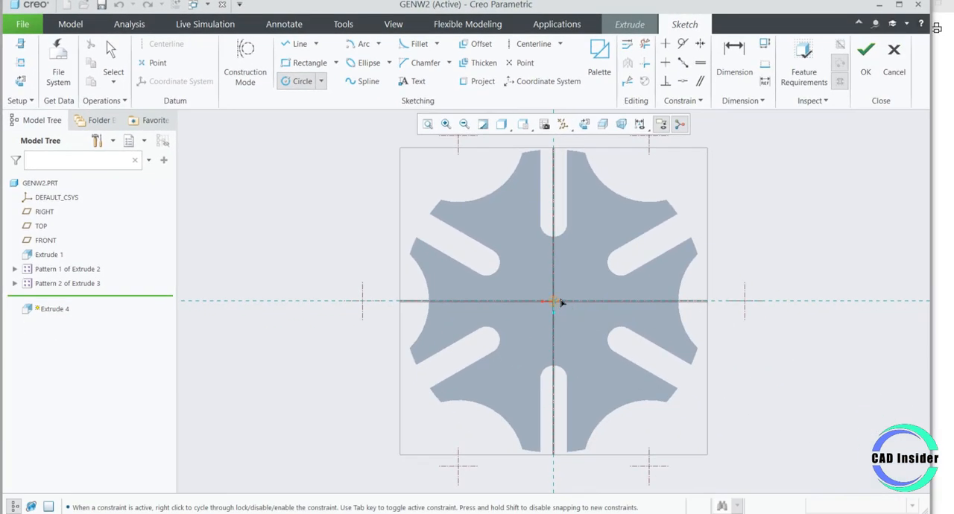
Step: Sketch a circle centred on the origin and extrude it to depth 10
drag(553, 291, 592, 337)
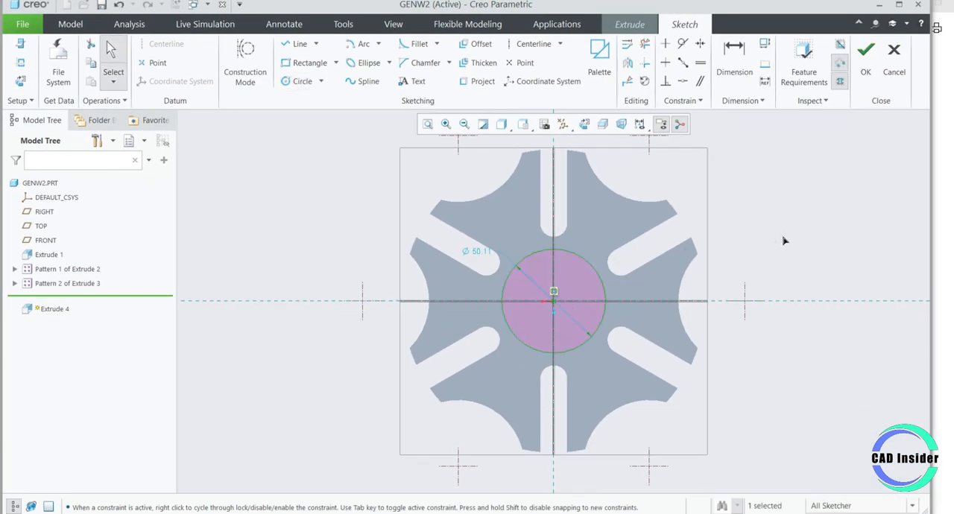
drag(478, 251, 350, 217)
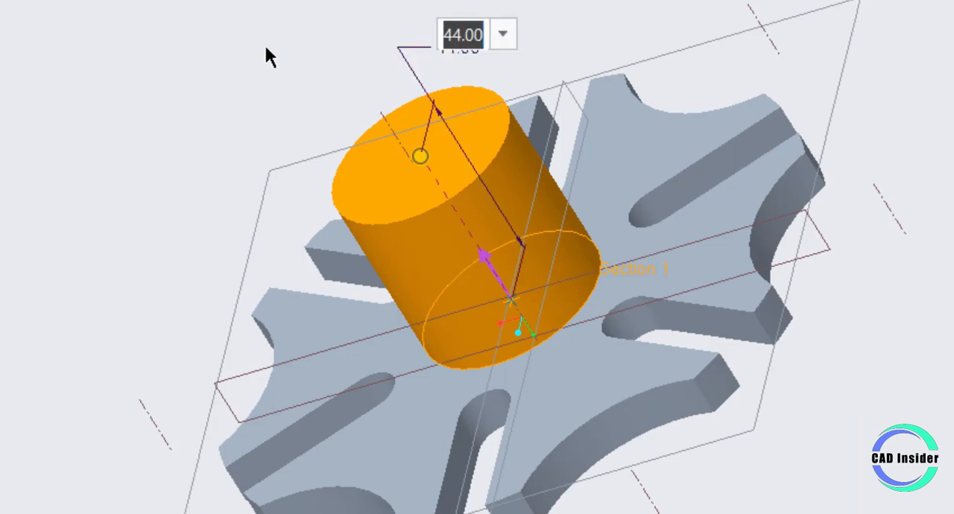
text(10.00)
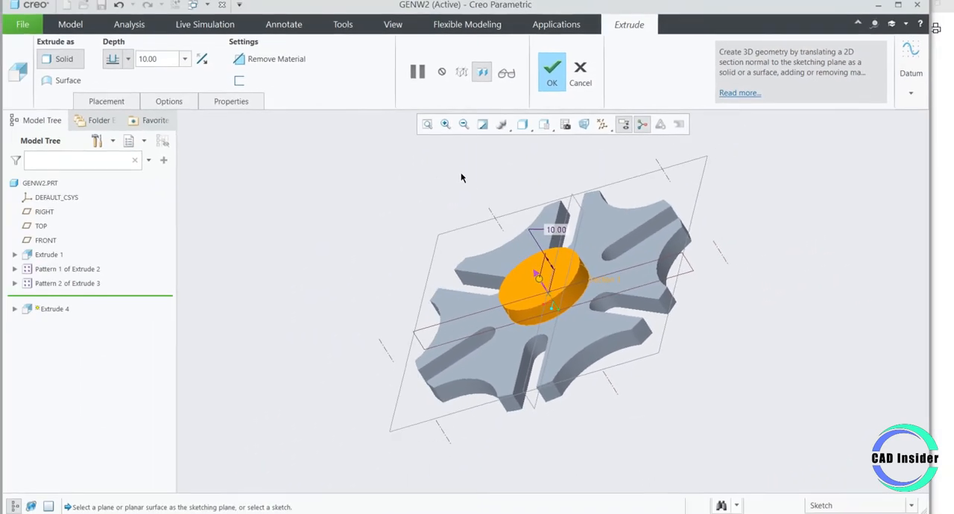
click(551, 68)
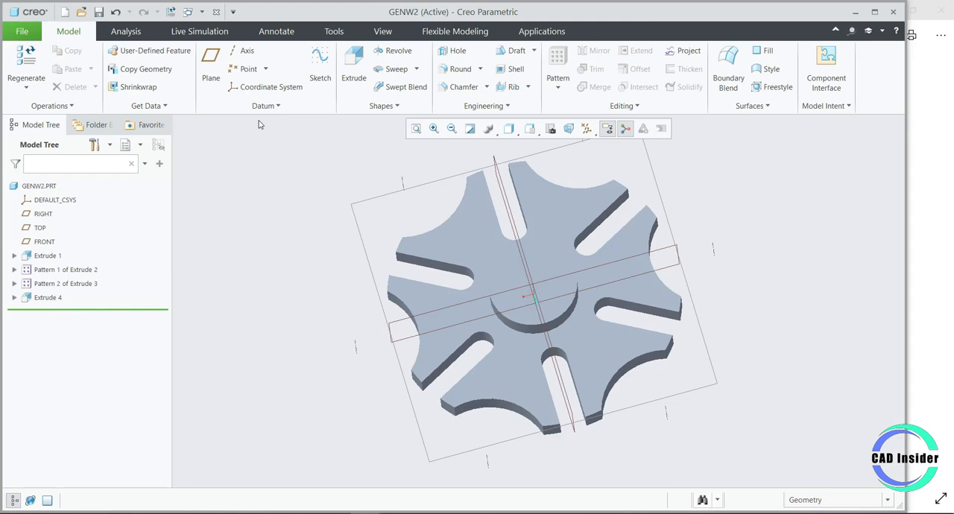
mouse_move(376, 155)
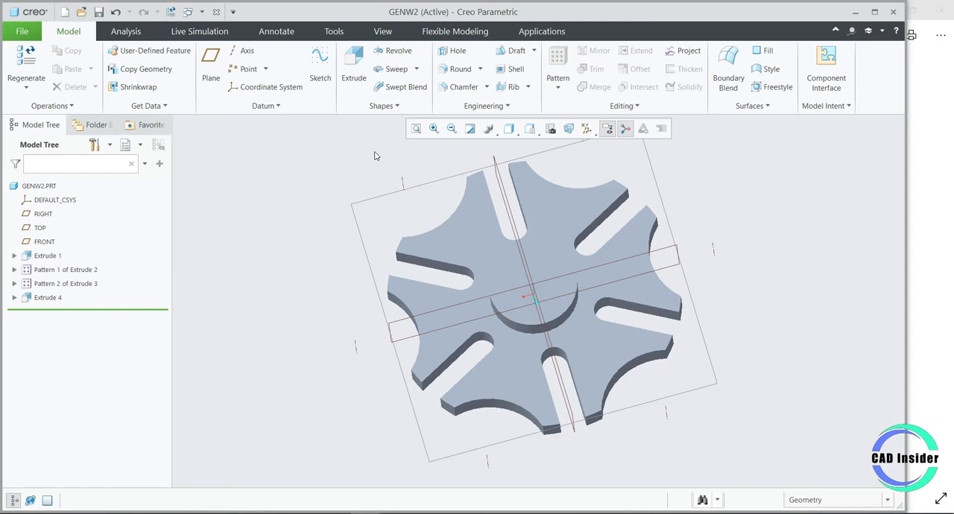
mouse_move(353, 67)
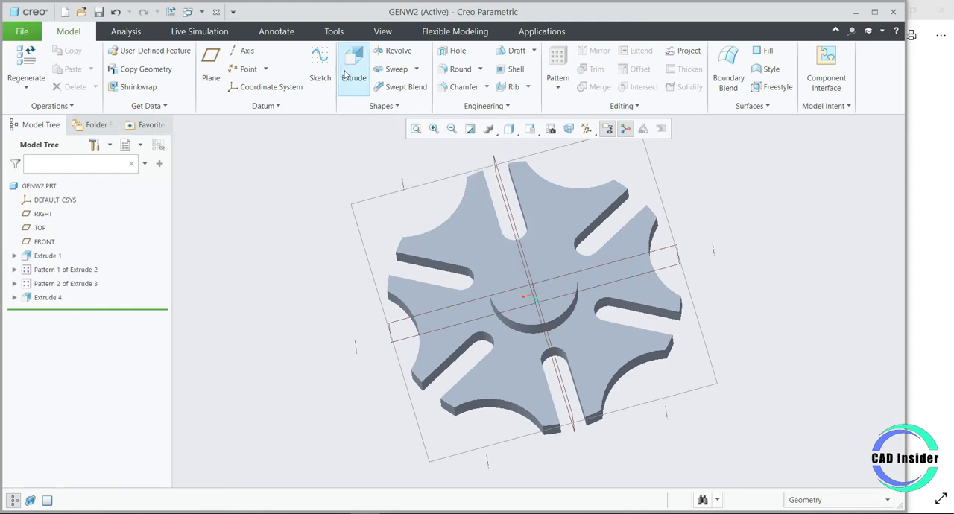
Step: Begin a new extrusion and draw a small bore circle at the wheel's centre
click(354, 67)
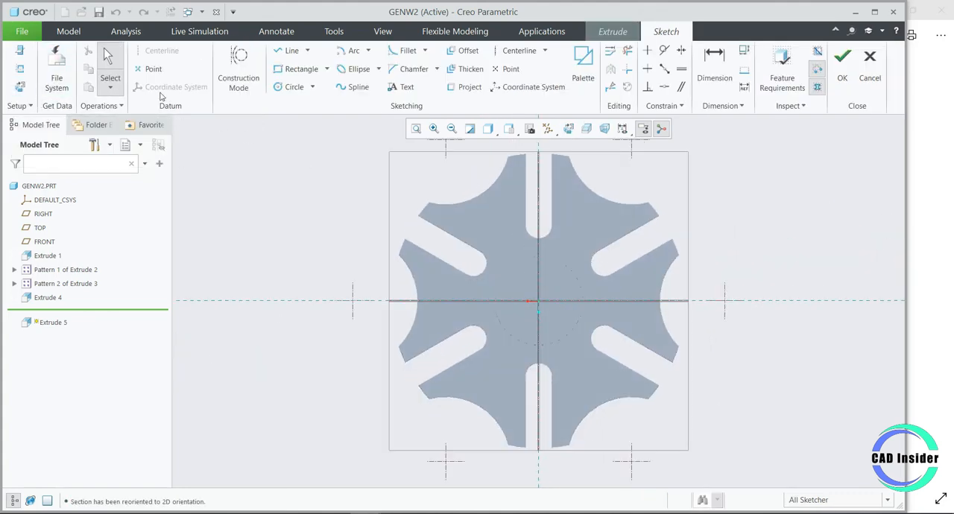
click(295, 87)
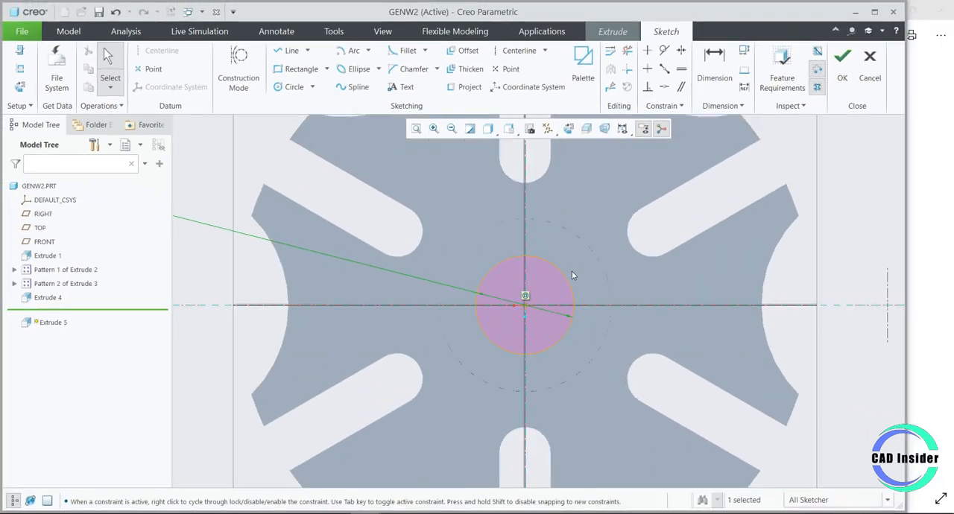
click(301, 68)
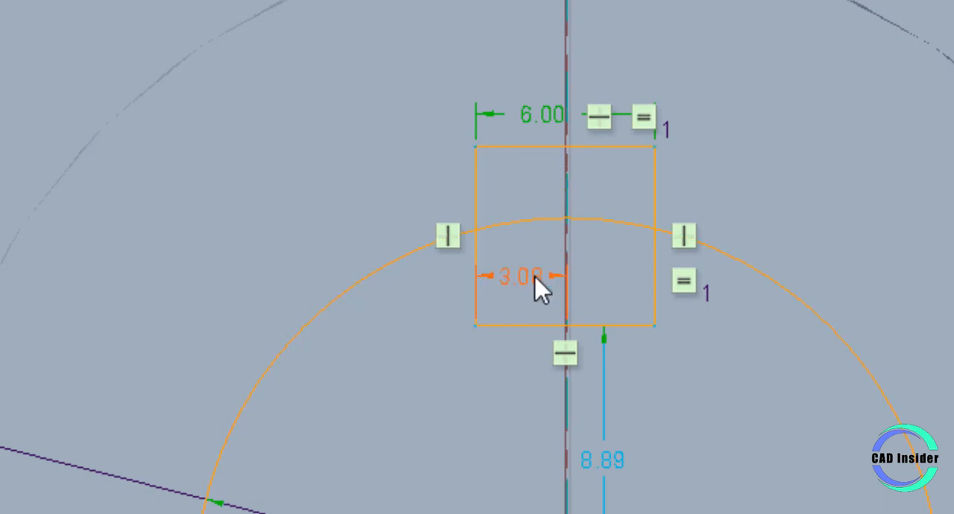
Step: Dimension the key rectangle to width 6 with its top edge 13.75 from centre
double_click(521, 278)
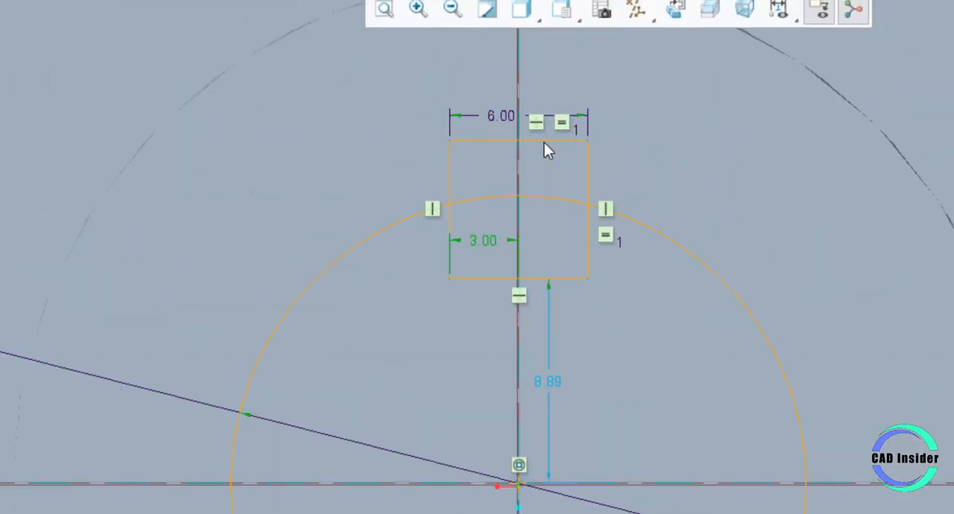
mouse_move(548, 149)
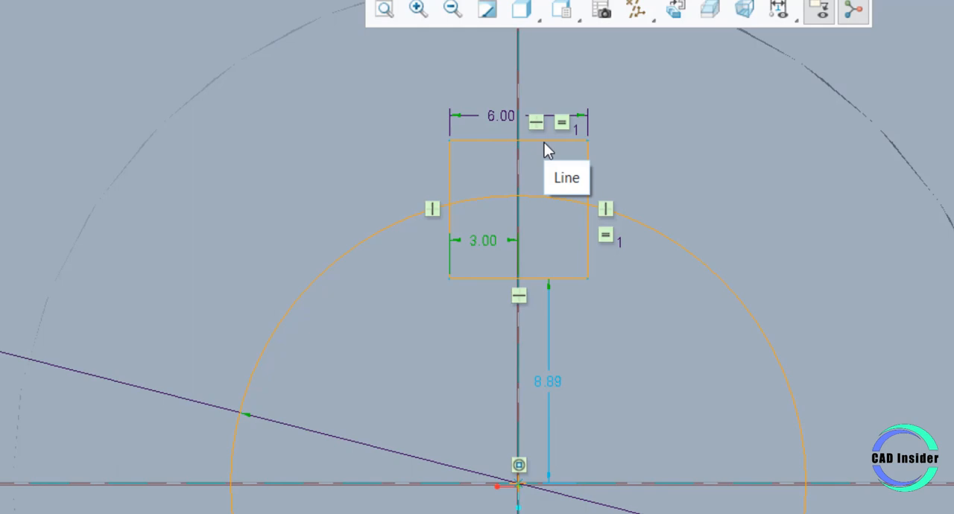
mouse_move(592, 373)
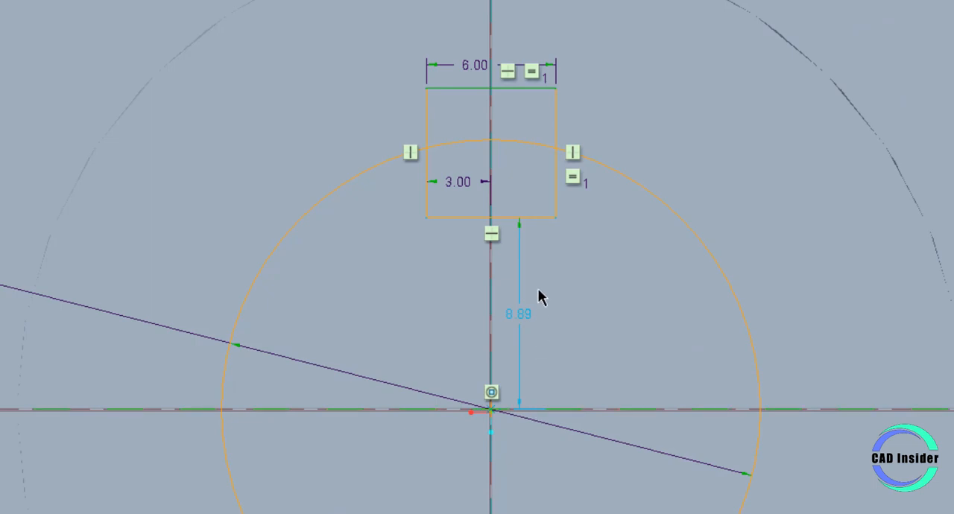
mouse_move(541, 290)
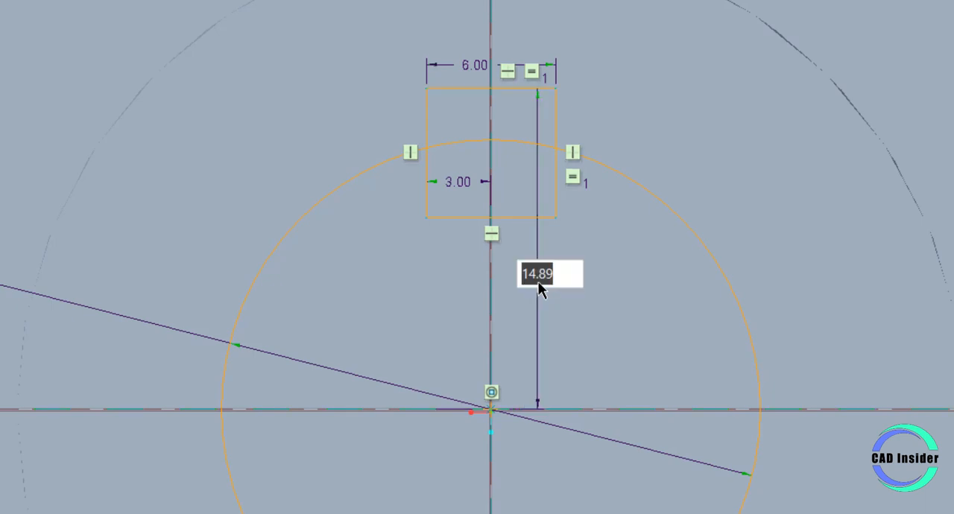
text(13)
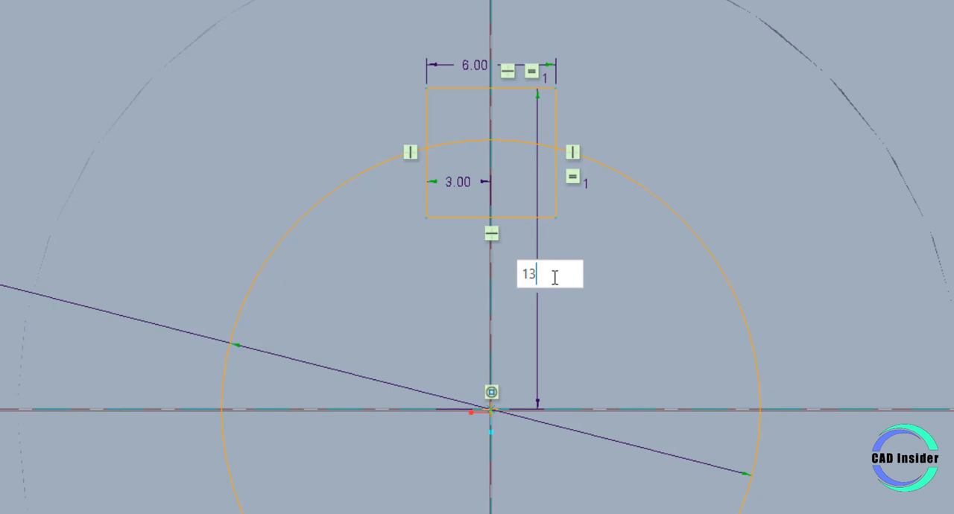
text(.75)
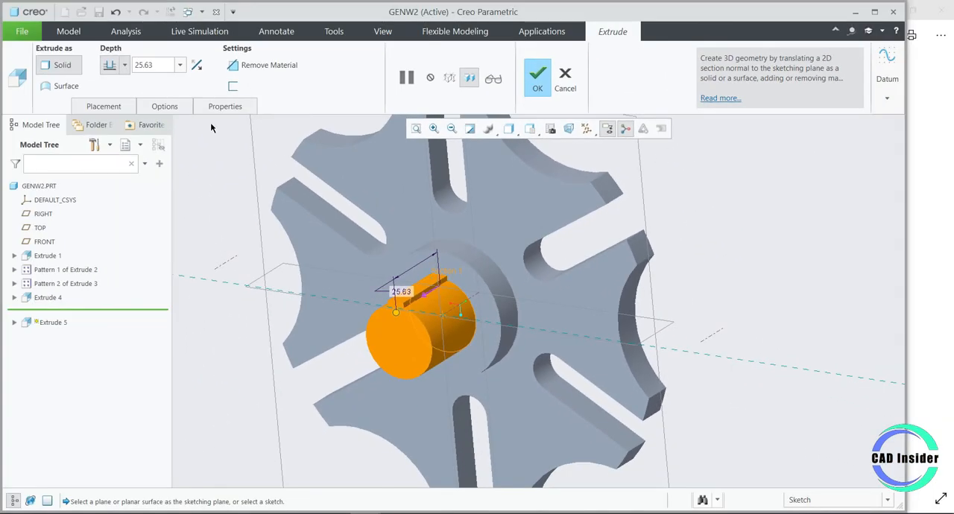
Step: Make Extrude 5 a material-removing cut ending at the wheel's far face
click(232, 65)
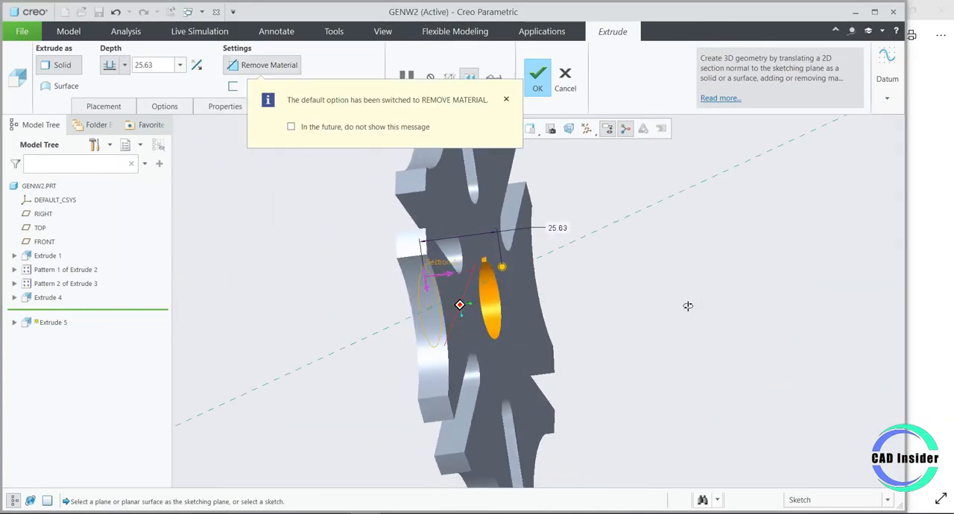
click(506, 99)
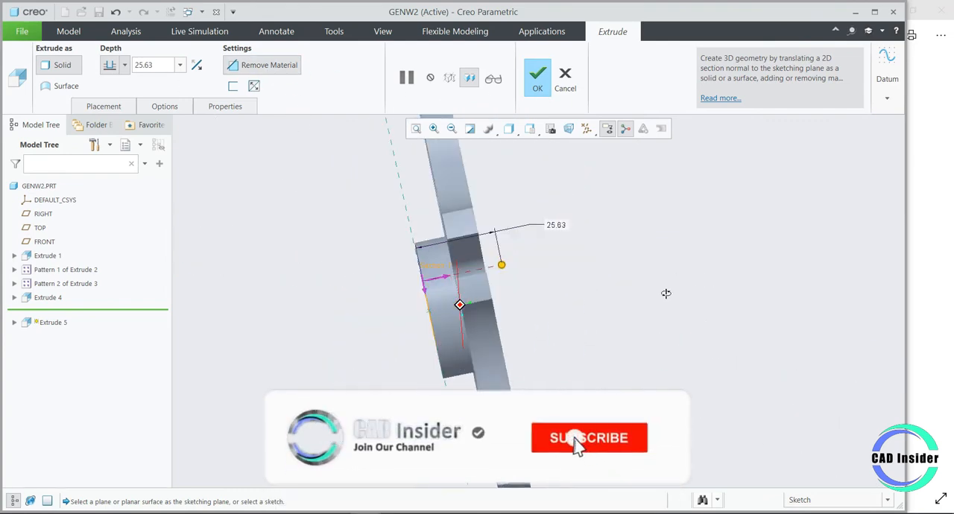
click(110, 65)
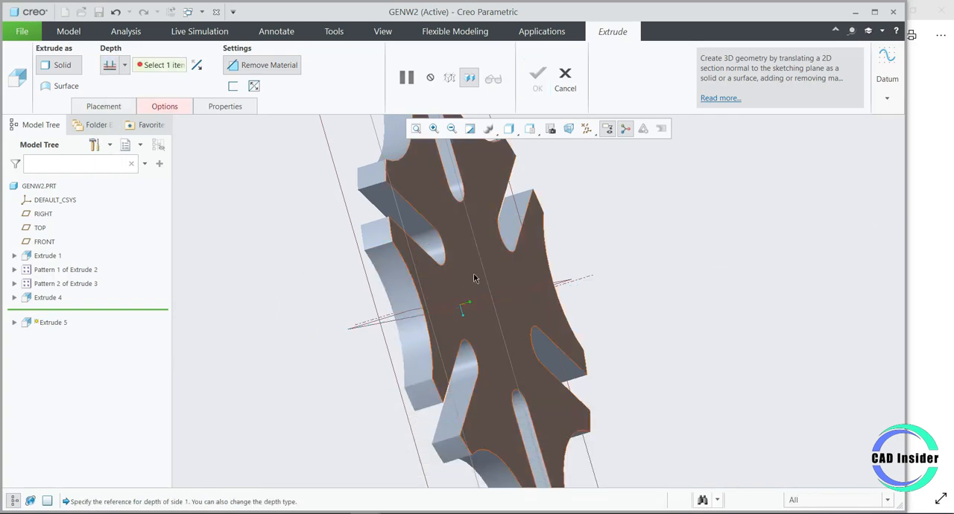
click(429, 291)
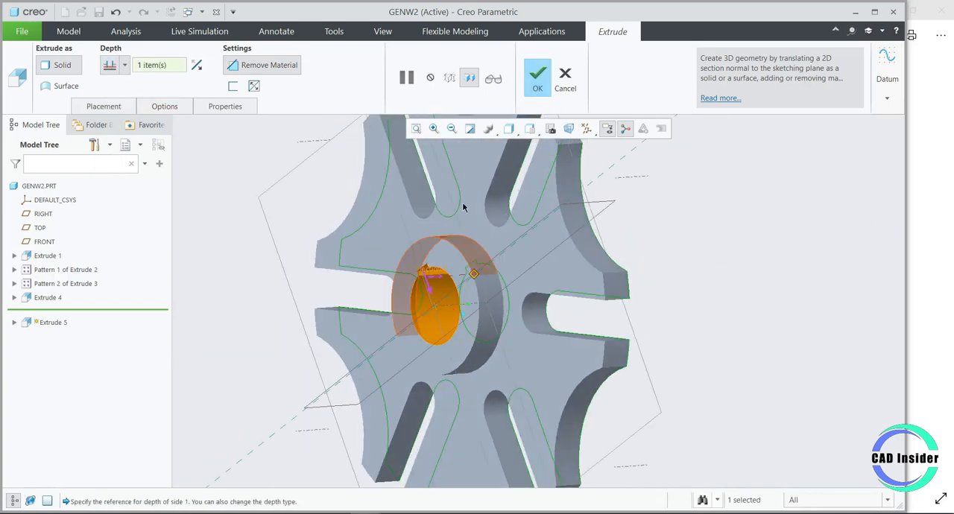
click(537, 77)
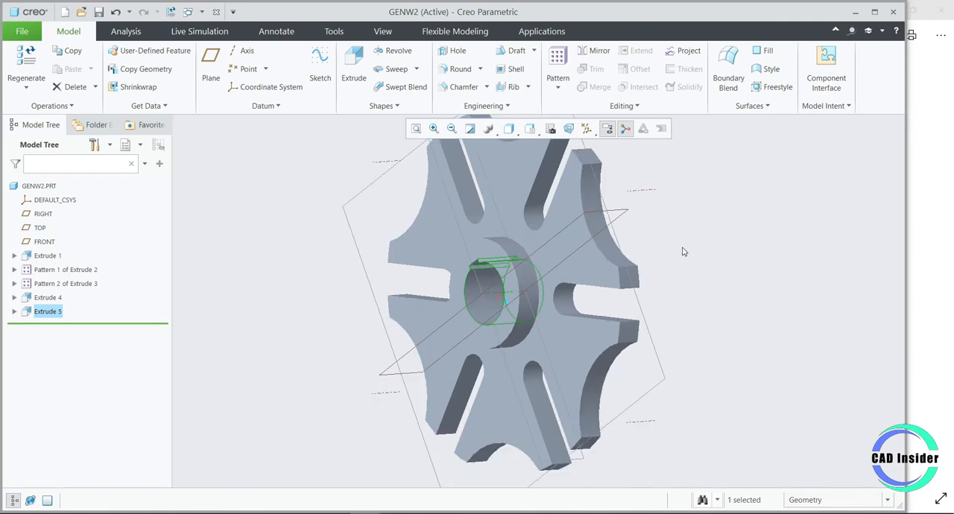